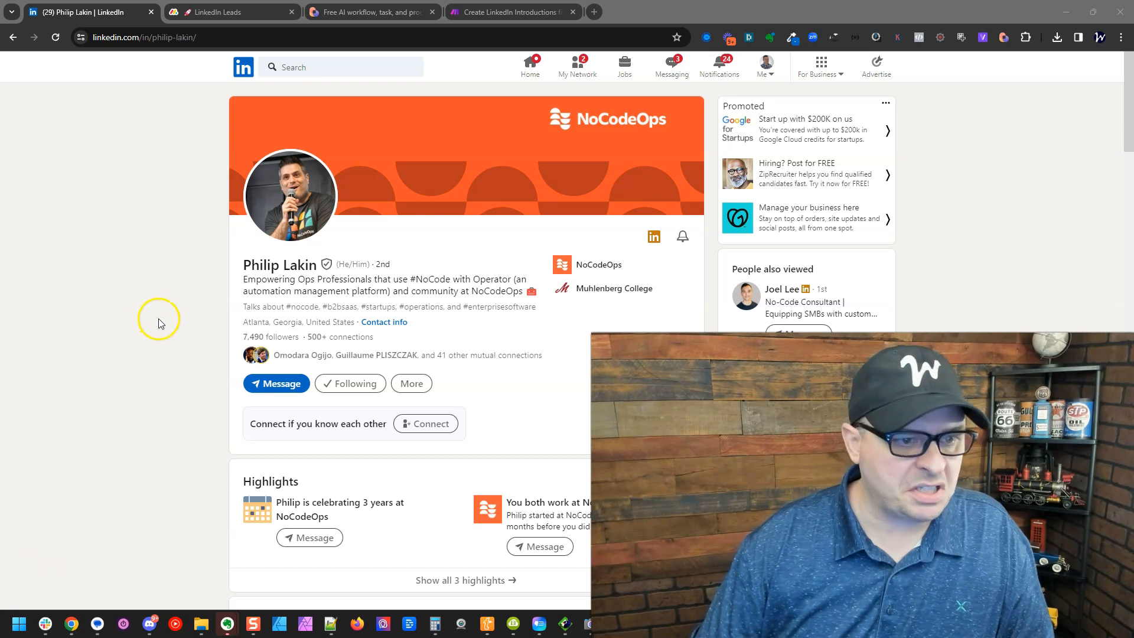
{"action": "mouse_move", "coordinate": [1025, 102]}
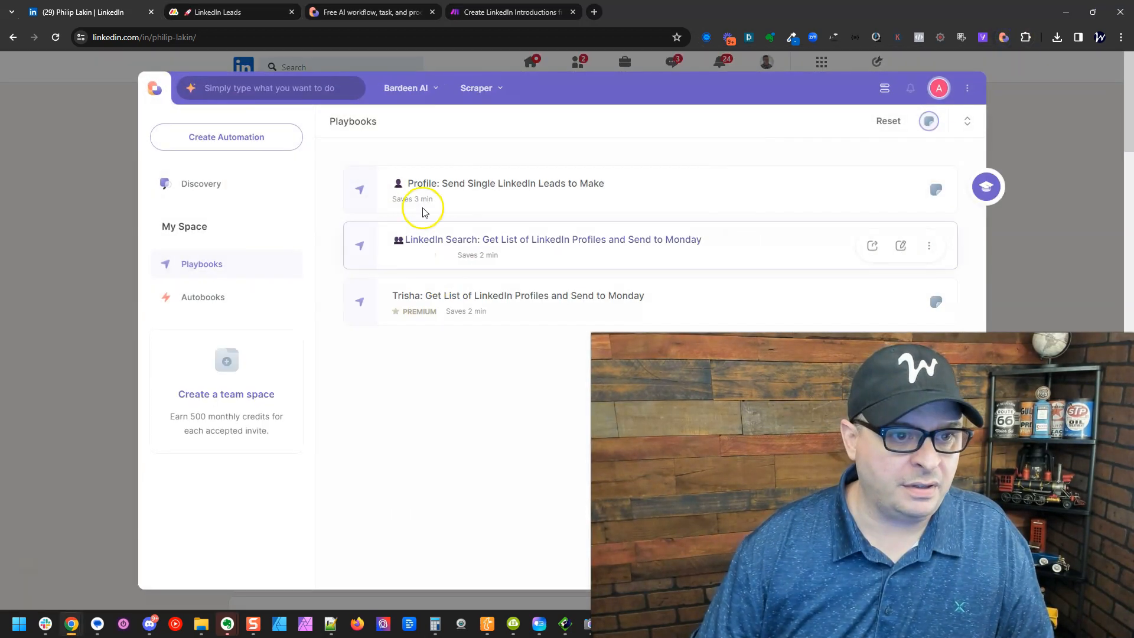
Step: Review the leads board for the new lead, then return to another member's LinkedIn profile
{"action": "left_click", "coordinate": [232, 11]}
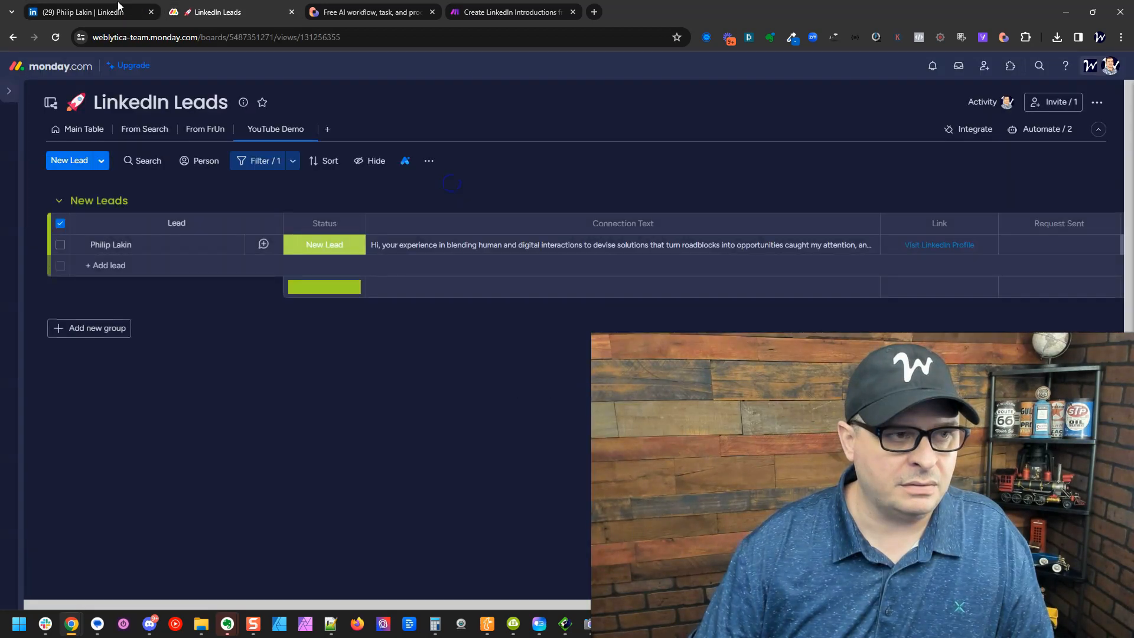
{"action": "left_click", "coordinate": [80, 12]}
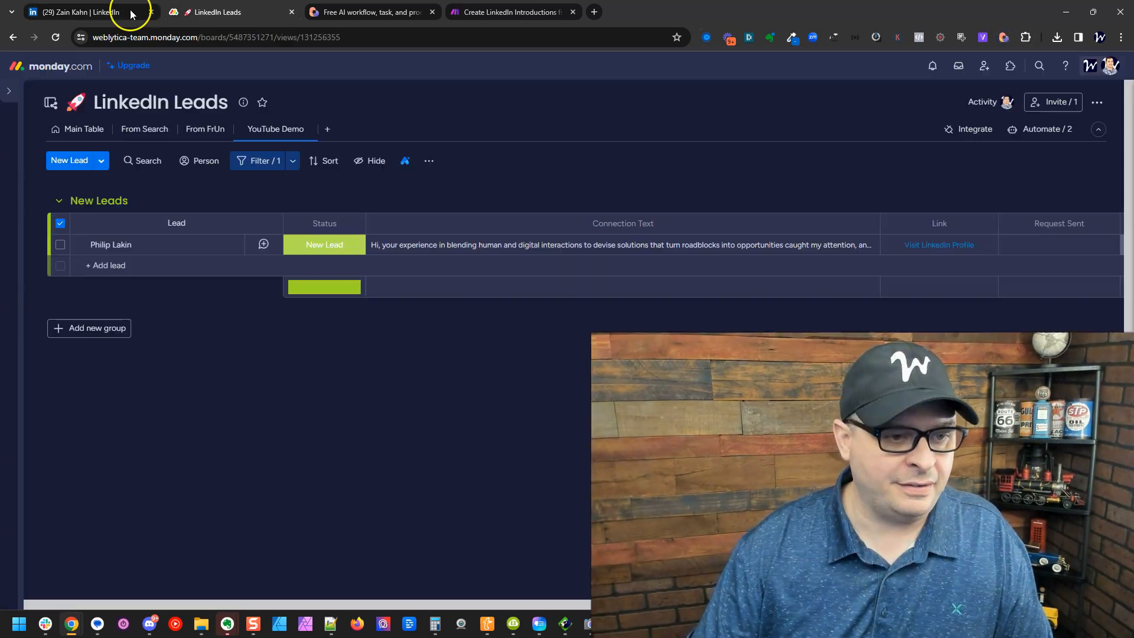
{"action": "left_click", "coordinate": [80, 12]}
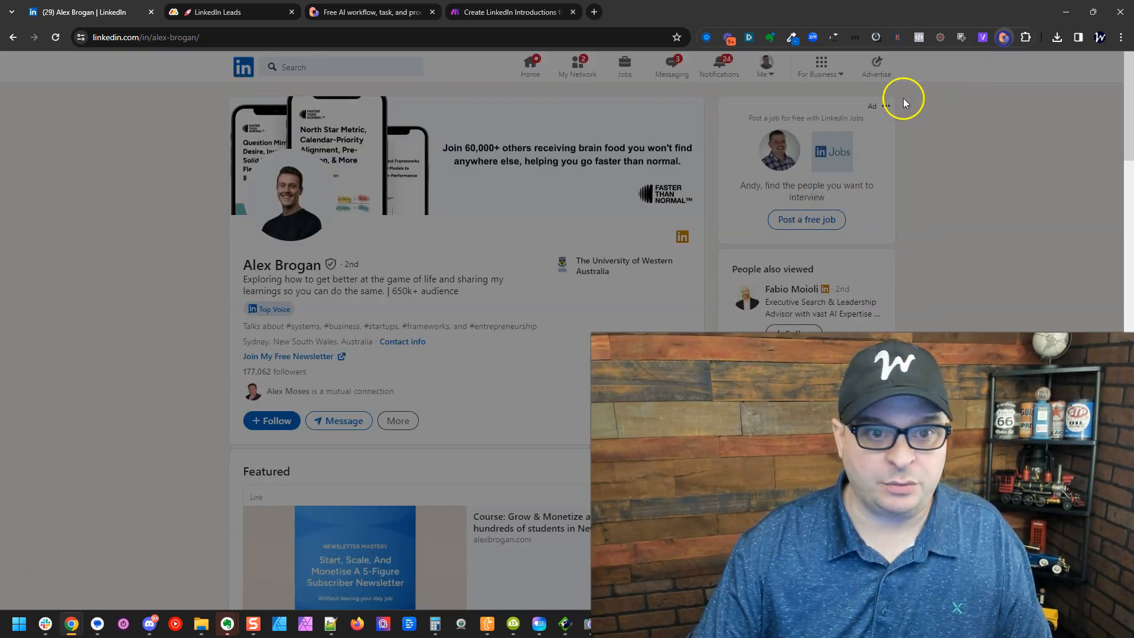
{"action": "left_click", "coordinate": [231, 12]}
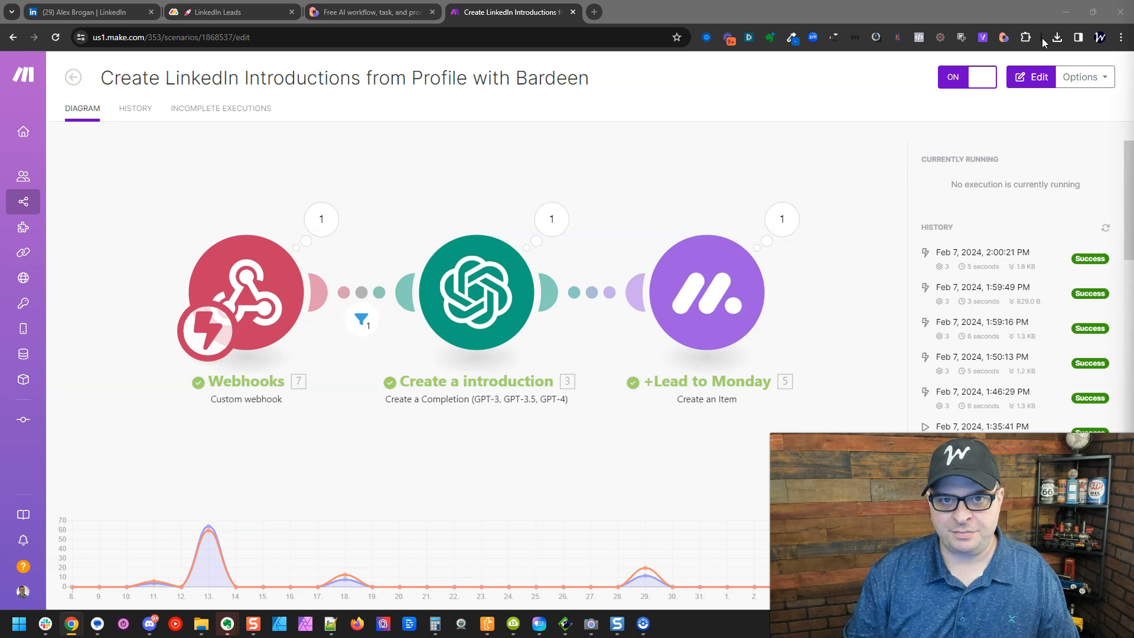
Step: Bring up the Bardeen extension panel listing the saved LinkedIn playbooks
{"action": "left_click", "coordinate": [87, 12]}
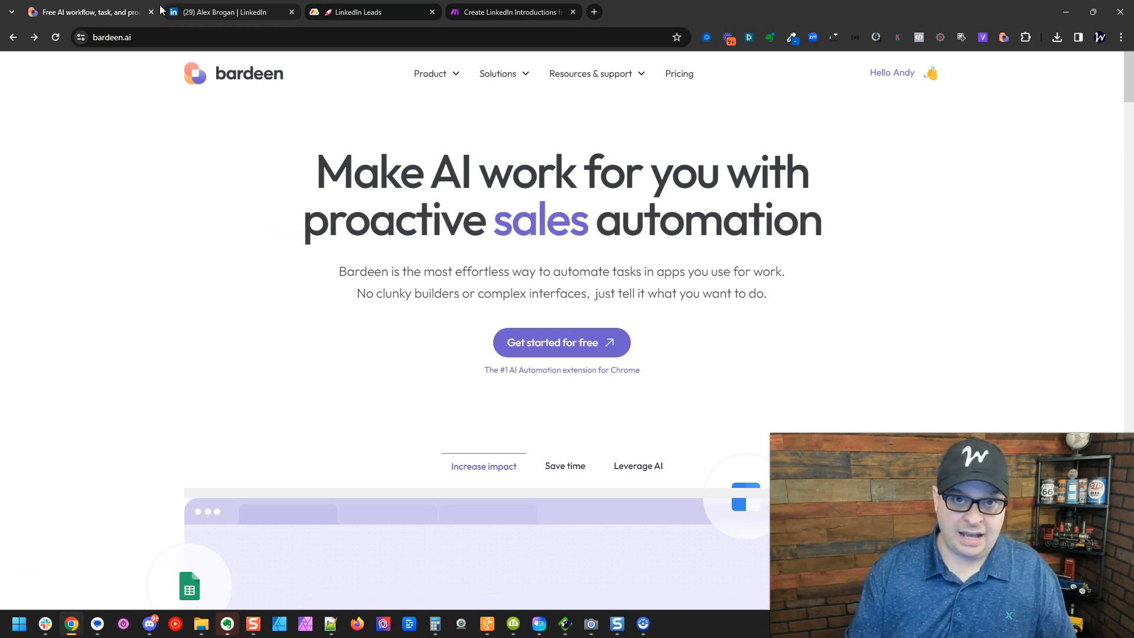
{"action": "left_click", "coordinate": [1002, 36]}
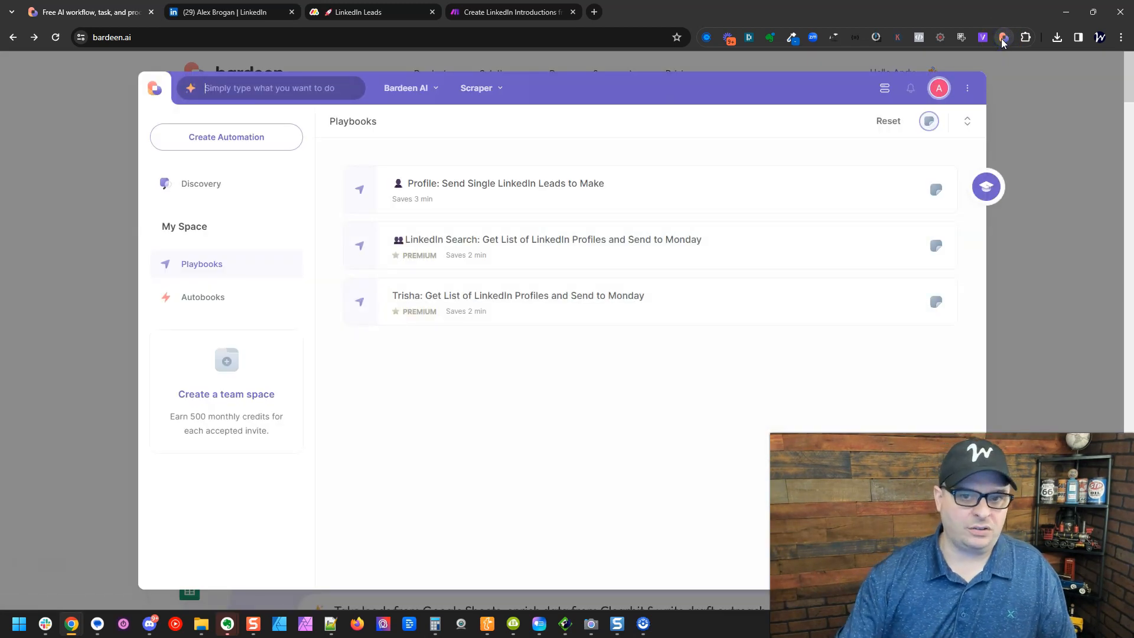
Step: Start a new automation that scrapes the active tab with the LinkedIn profile template
{"action": "left_click", "coordinate": [226, 136]}
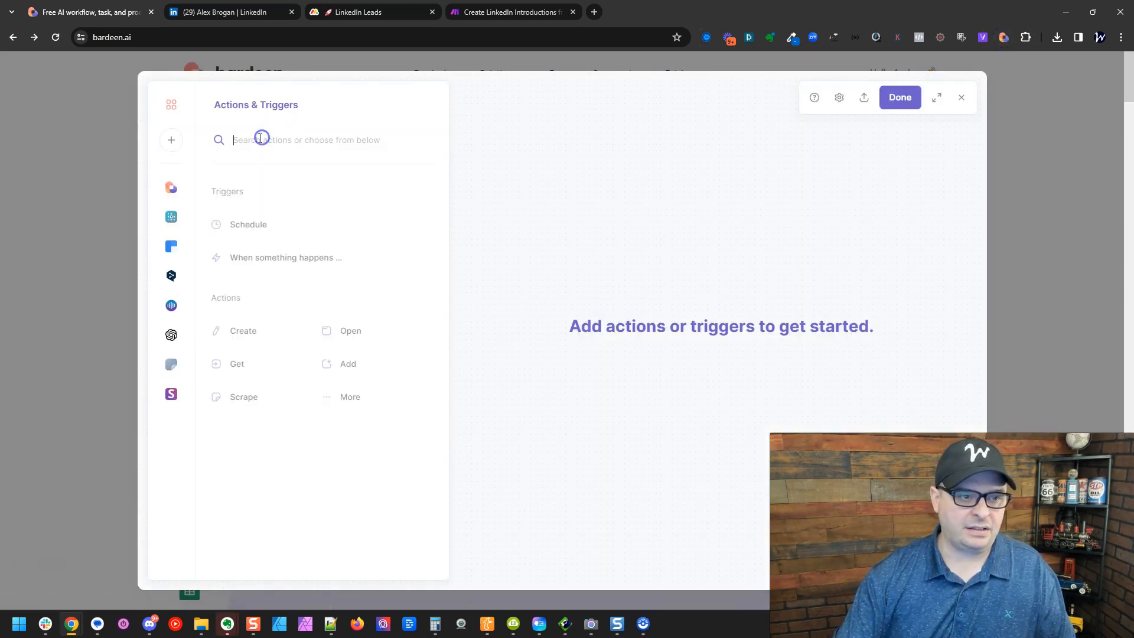
{"action": "type", "text": "scrape"}
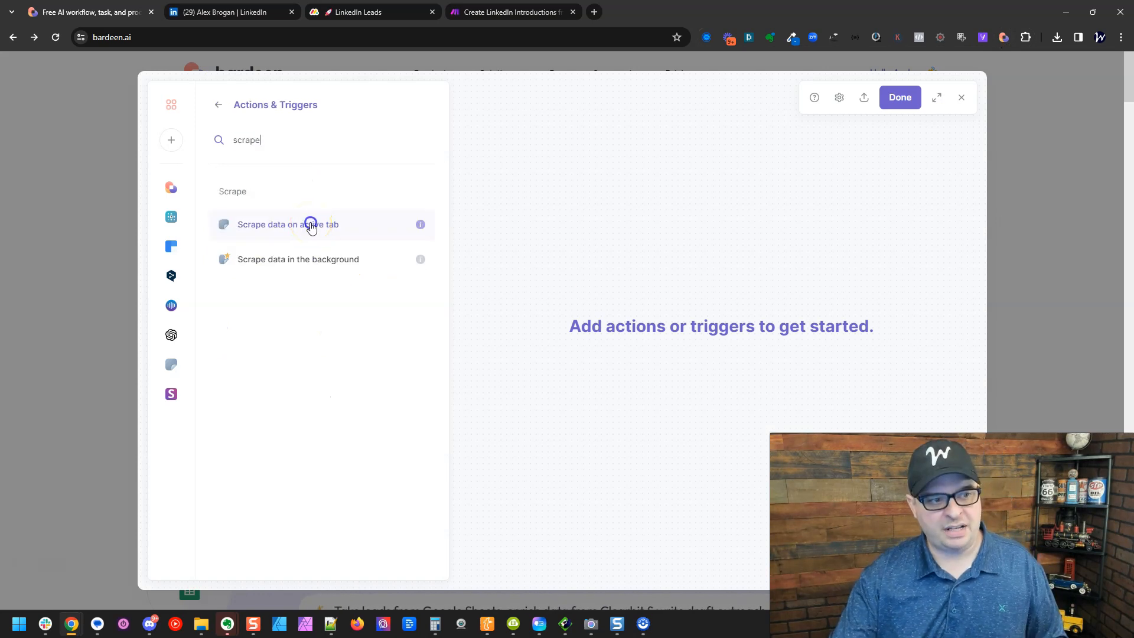
{"action": "left_click", "coordinate": [288, 224]}
{"action": "type", "text": "linked"}
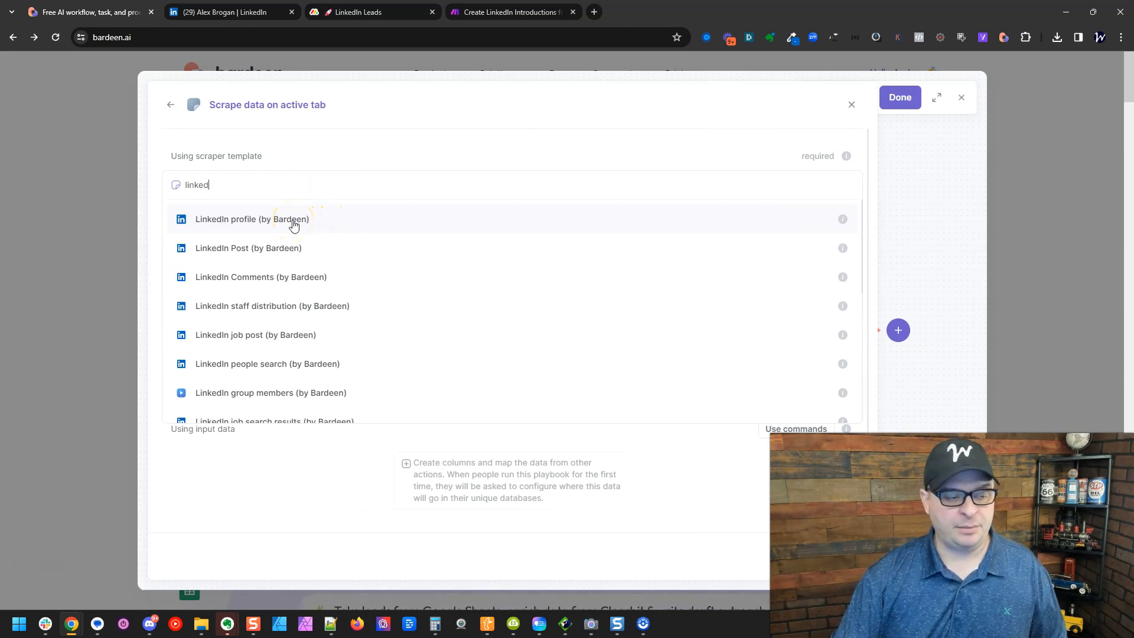
{"action": "left_click", "coordinate": [252, 218]}
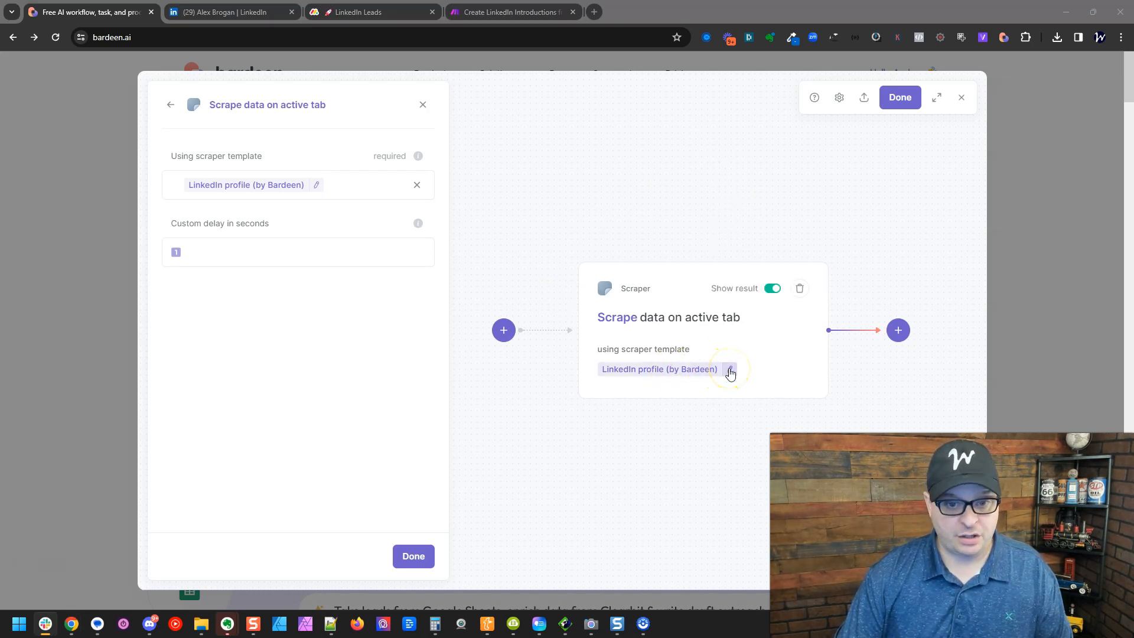
{"action": "left_click", "coordinate": [770, 288]}
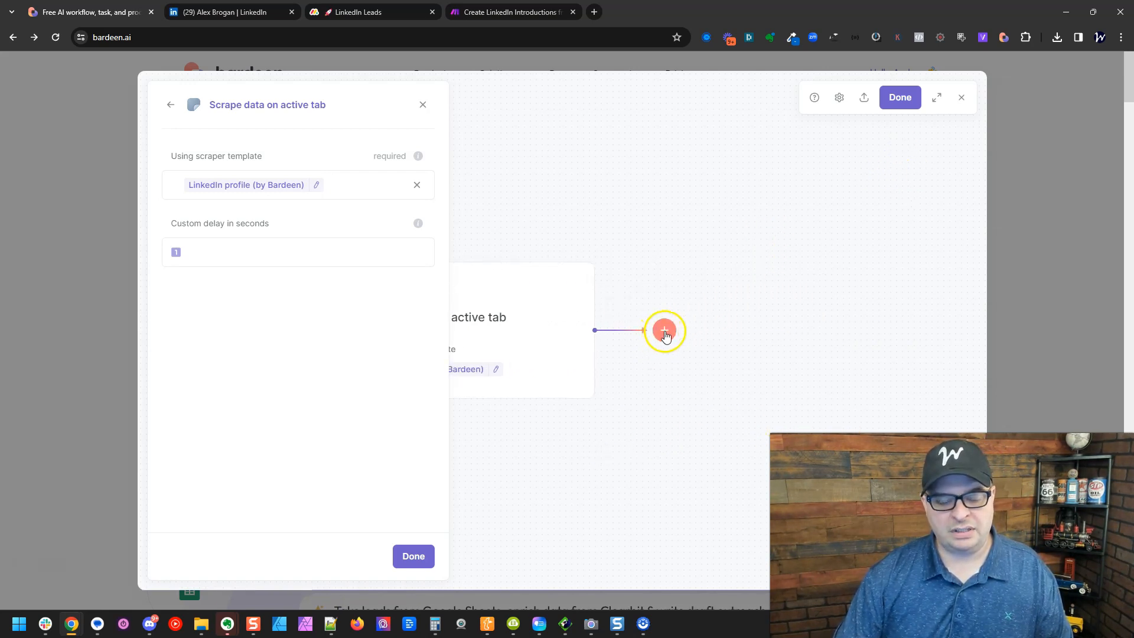
Step: Add a Send http POST request step after the scraper
{"action": "left_click", "coordinate": [664, 331]}
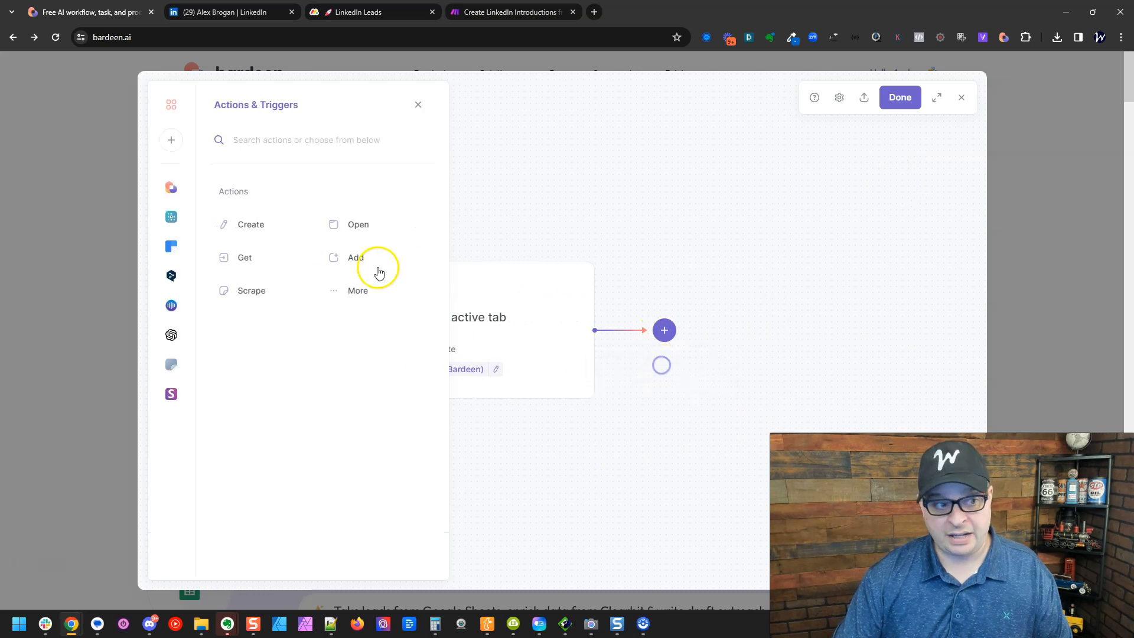
{"action": "left_click", "coordinate": [306, 139]}
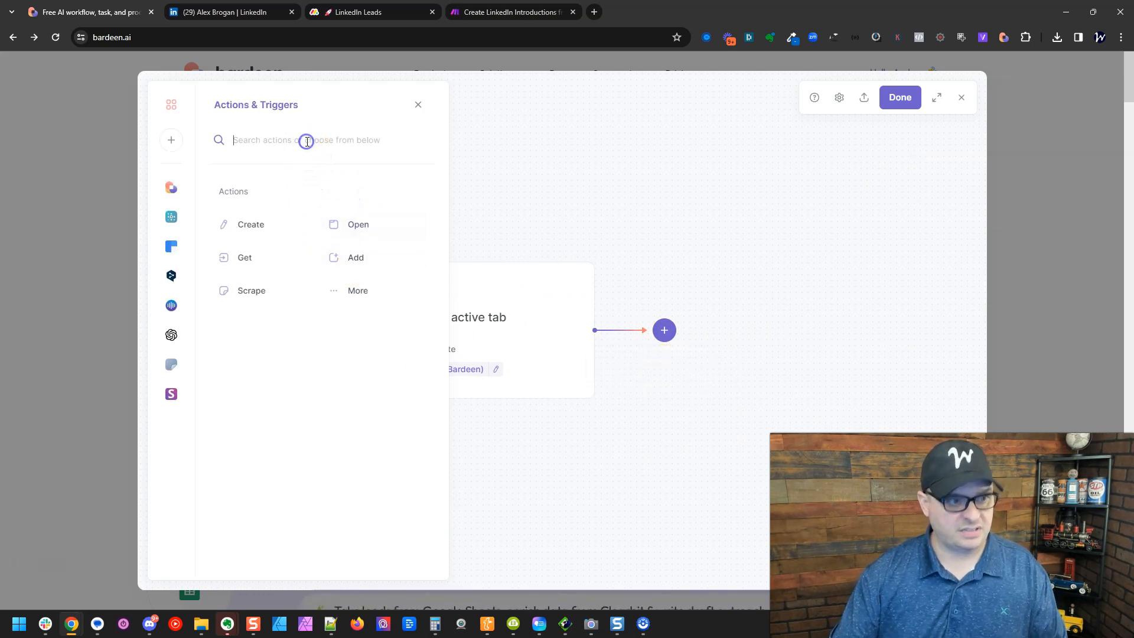
{"action": "type", "text": "post"}
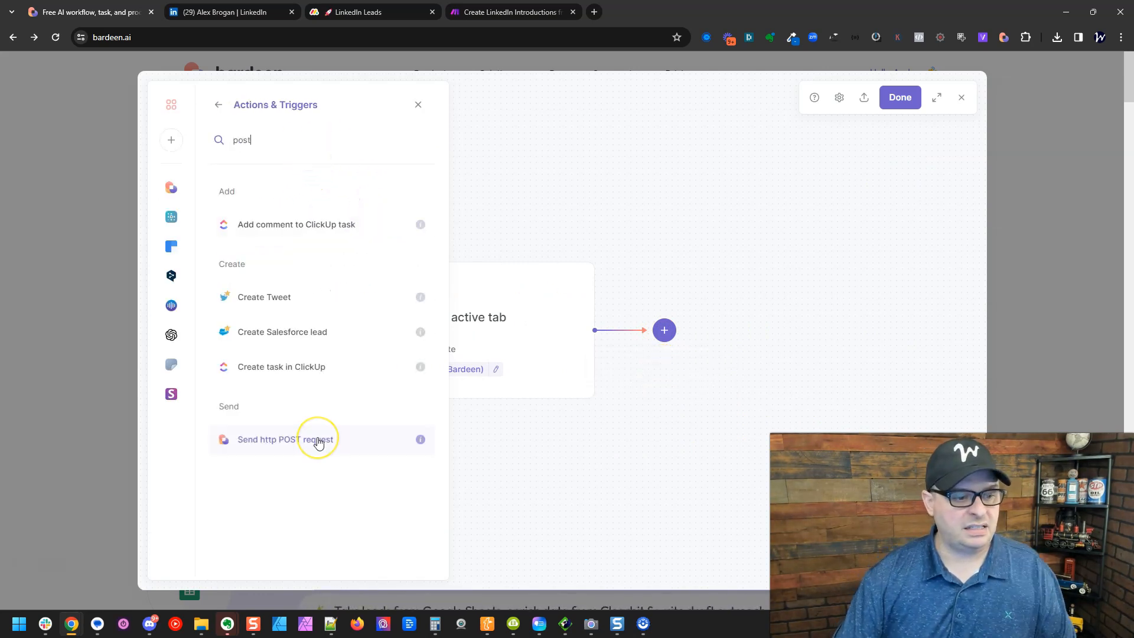
{"action": "left_click", "coordinate": [284, 439]}
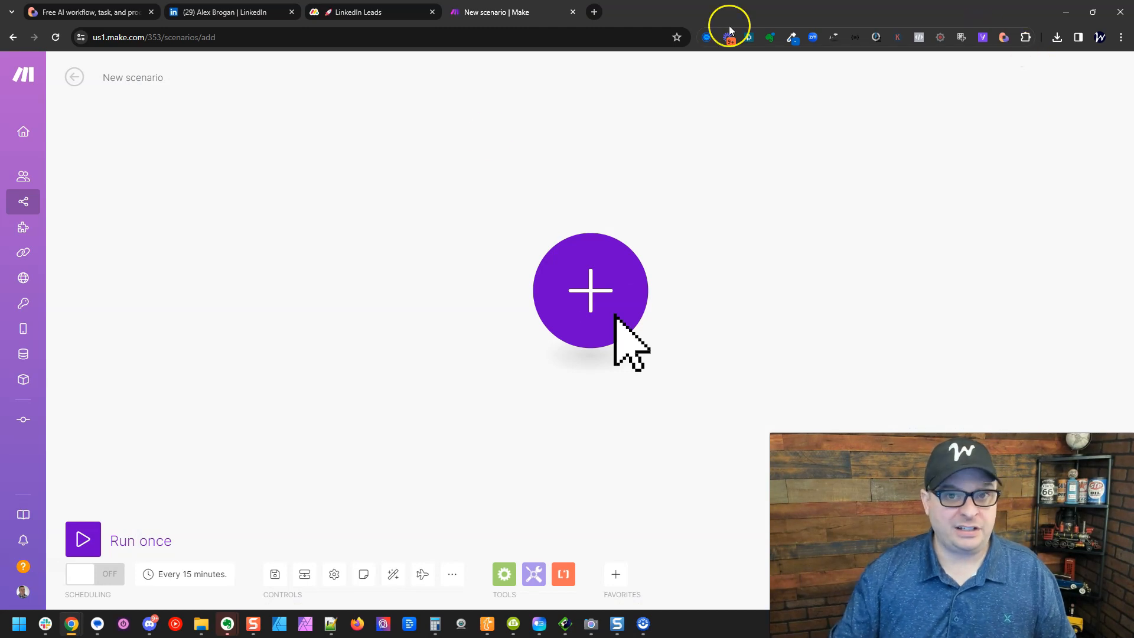
Step: Rename the scenario 'Data from Bardeen, ChatGPT to Create Connection Note'
{"action": "double_click", "coordinate": [132, 77]}
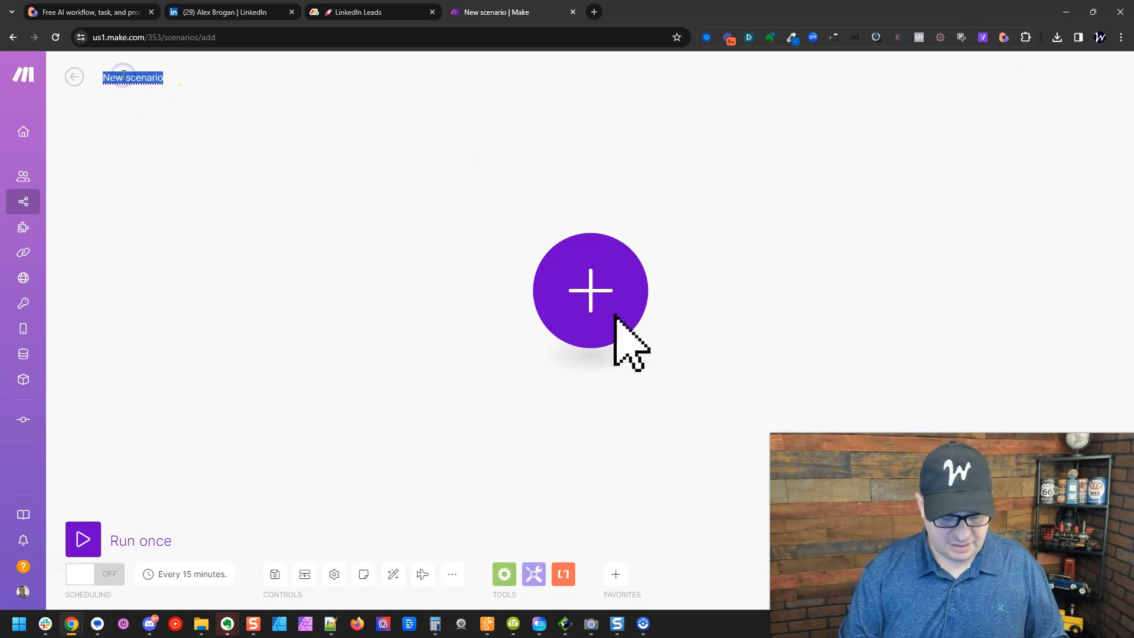
{"action": "type", "text": "Data from Bardeen,"}
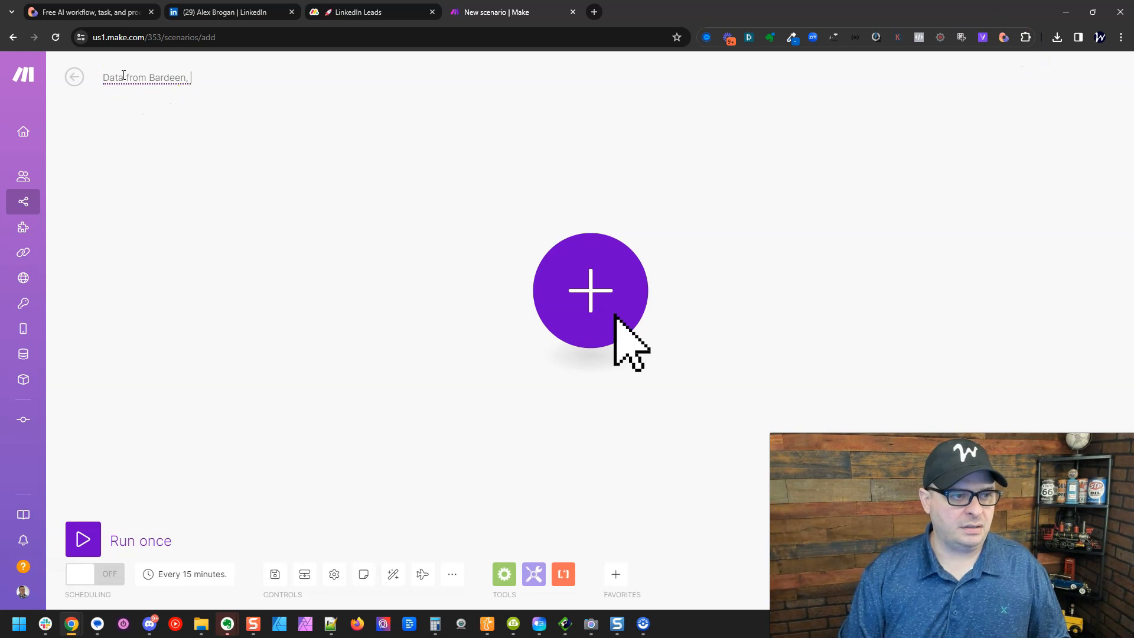
{"action": "type", "text": "ChatGPT to Create Connection Note"}
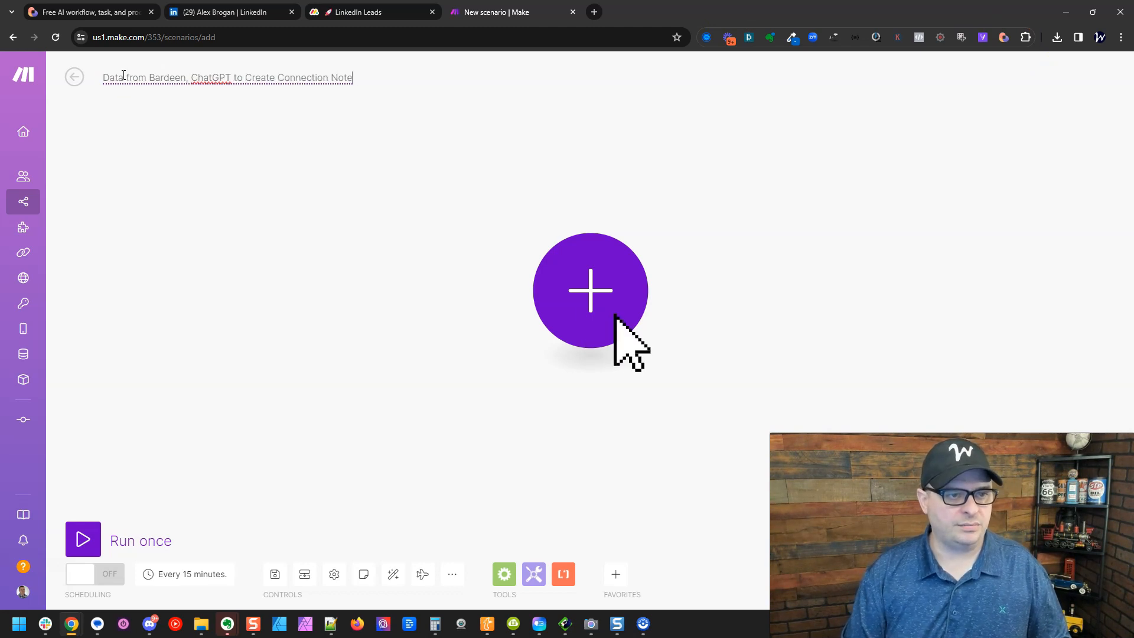
Step: Start the scenario with a Custom webhook trigger and create a new webhook for it
{"action": "left_click", "coordinate": [589, 289]}
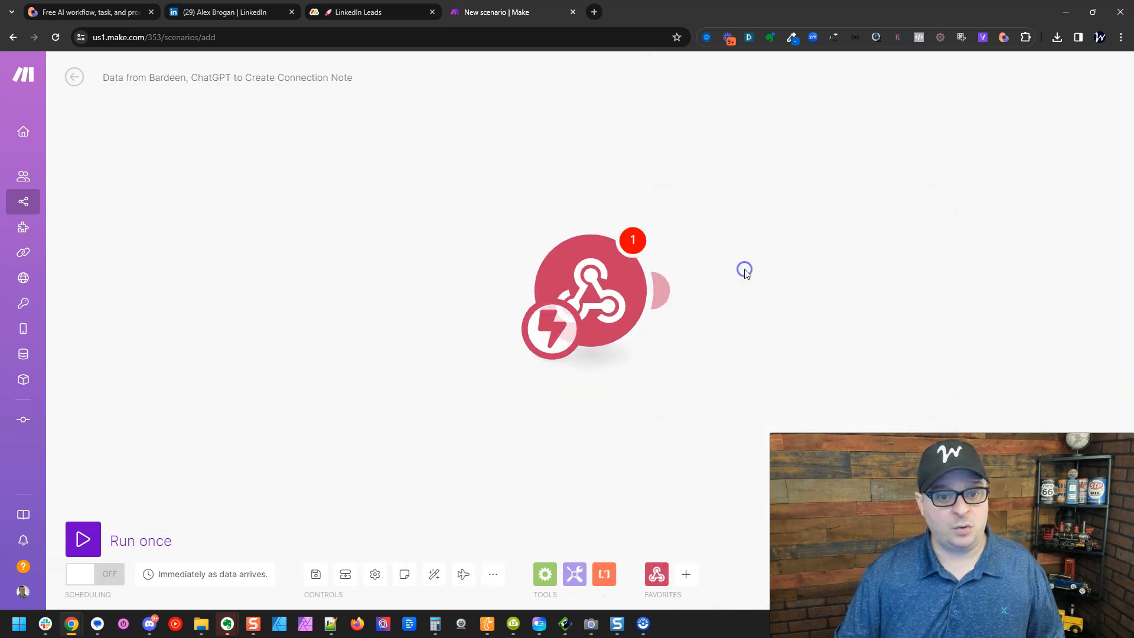
{"action": "left_click", "coordinate": [586, 289]}
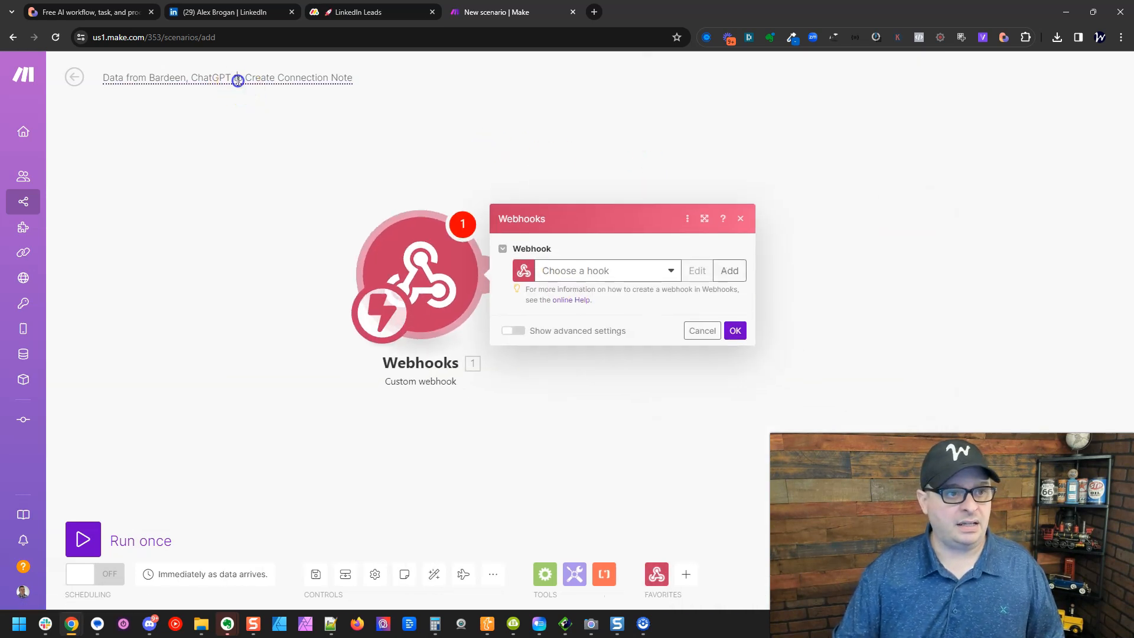
{"action": "triple_click", "coordinate": [227, 78]}
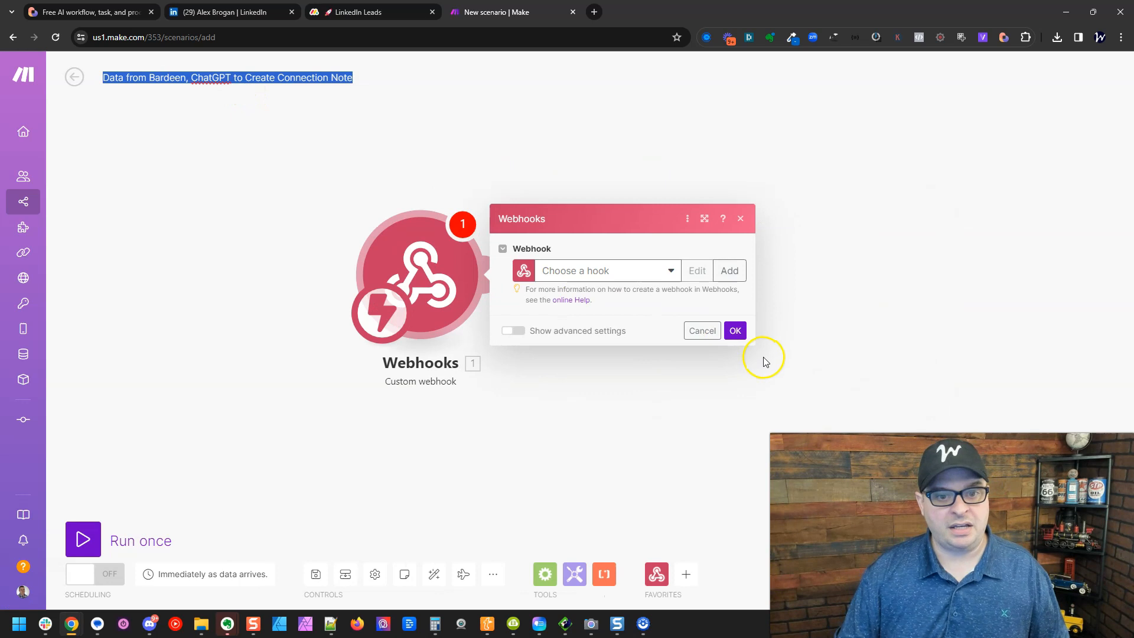
{"action": "left_click", "coordinate": [729, 270]}
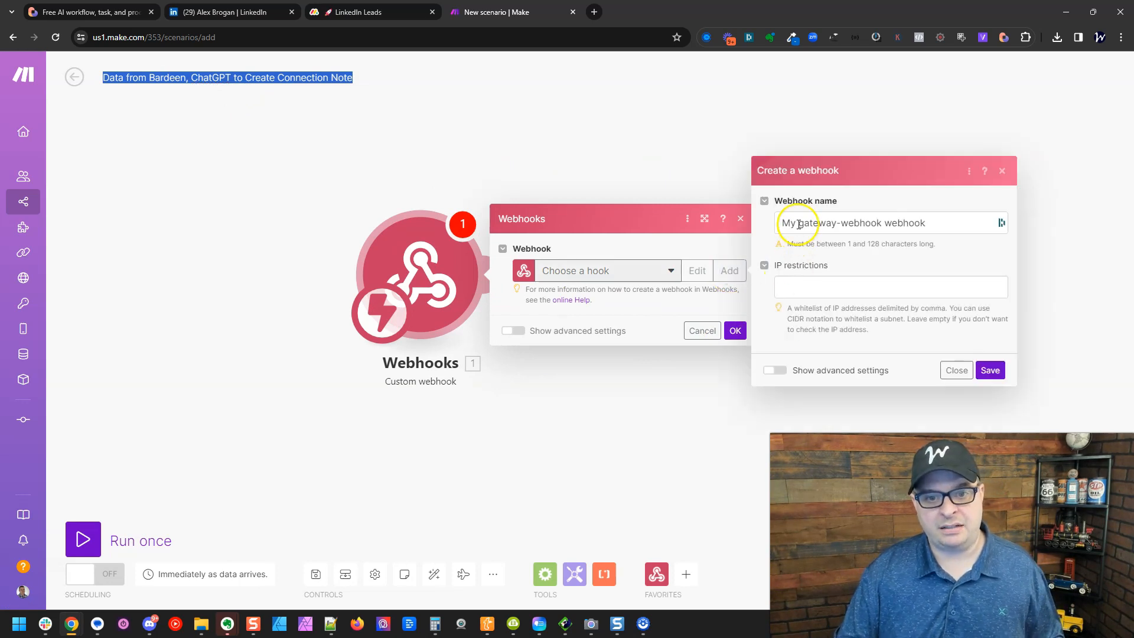
{"action": "left_click", "coordinate": [989, 369]}
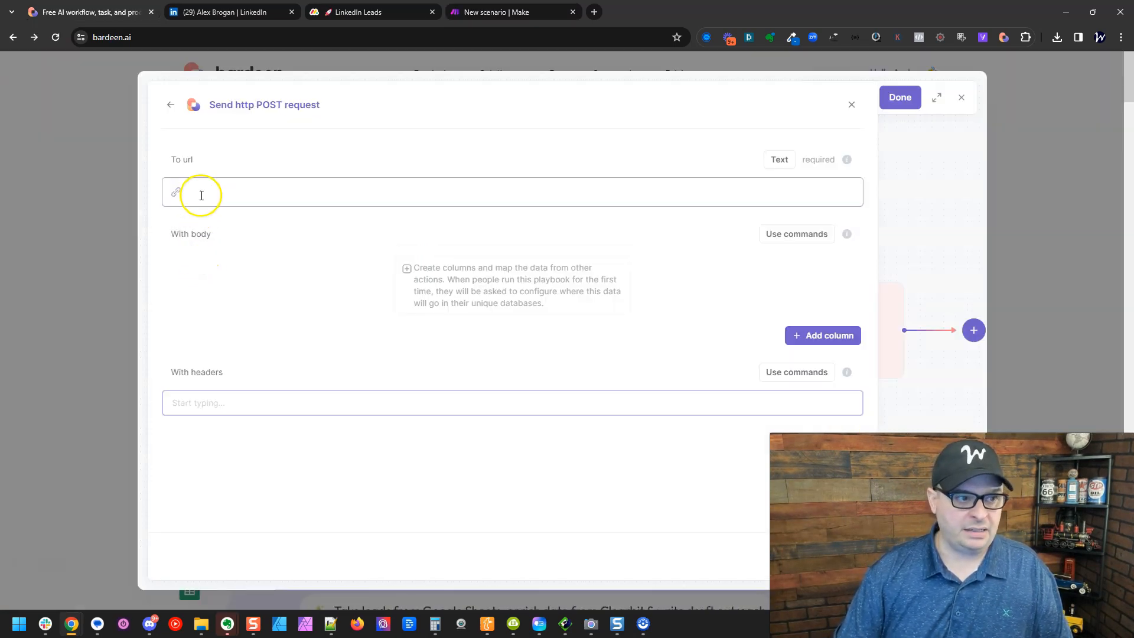
Step: Point the POST at the Make webhook URL and send the scraped profile url as a URL-type LinkedIn Profile column
{"action": "type", "text": "https://hook.us1.make.com/foq7hjchq6rxefihgt1apl9s7kp1pmrd"}
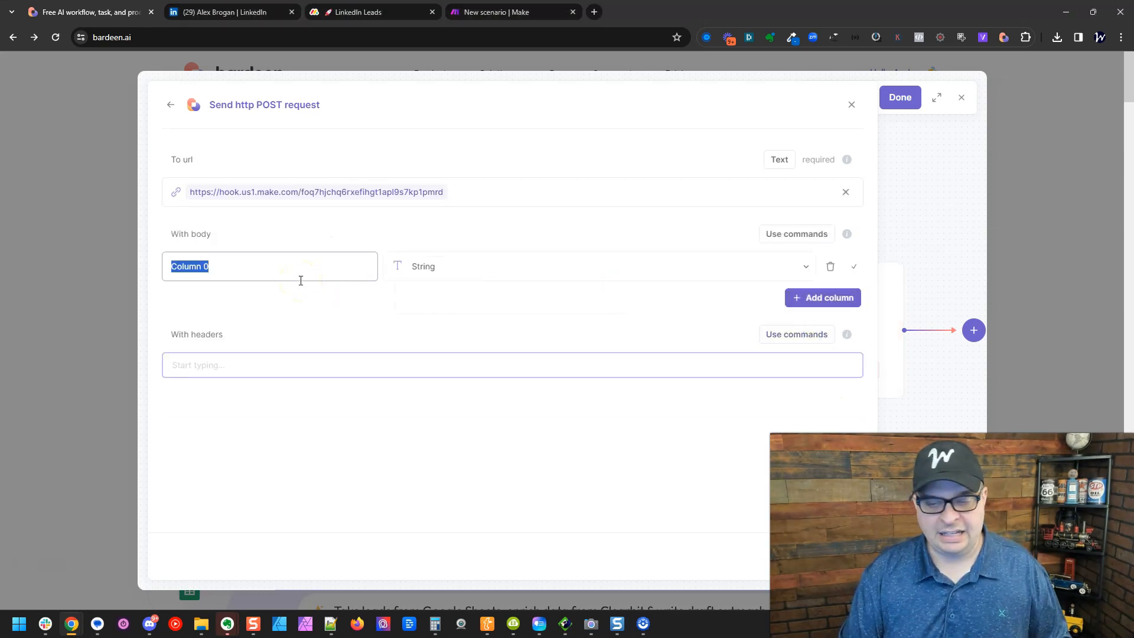
{"action": "left_click", "coordinate": [600, 267]}
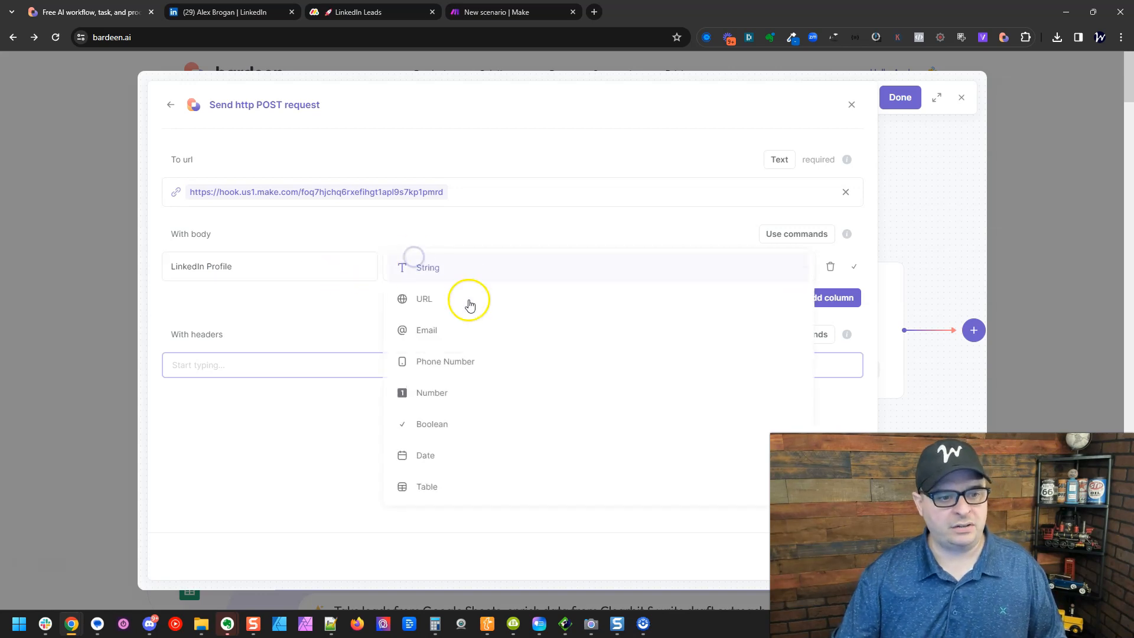
{"action": "left_click", "coordinate": [424, 298]}
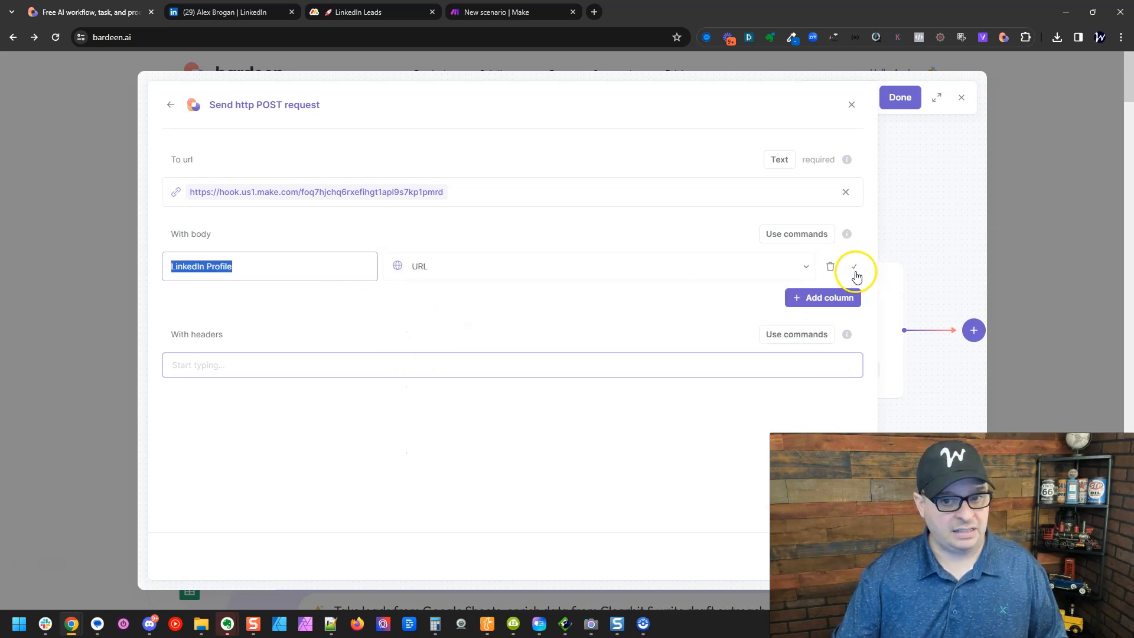
{"action": "left_click", "coordinate": [856, 267]}
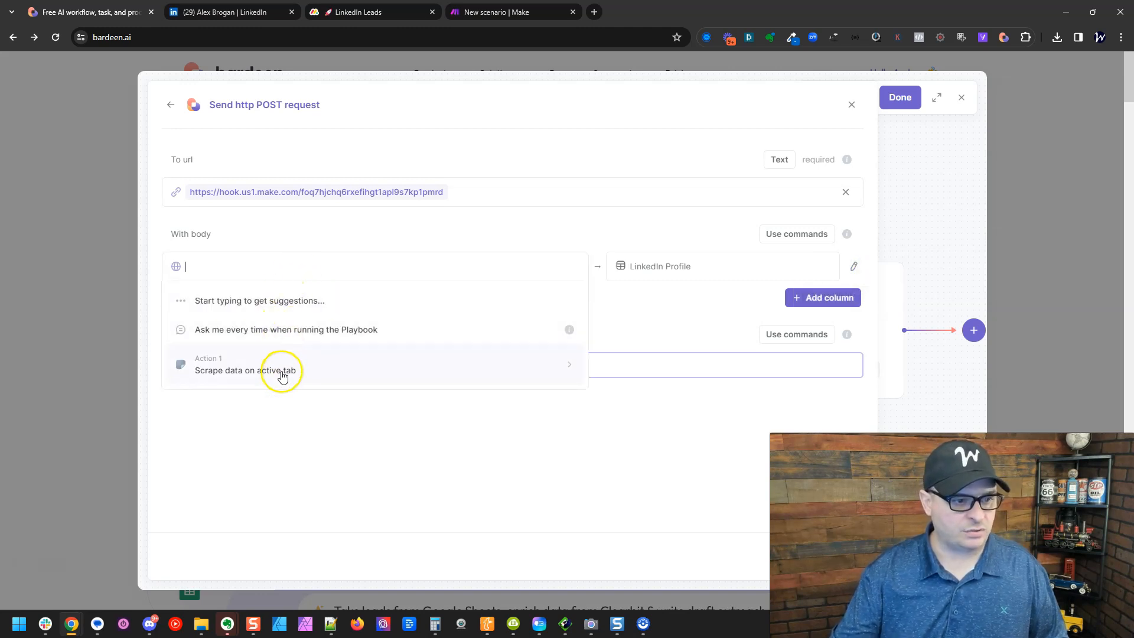
{"action": "left_click", "coordinate": [283, 369]}
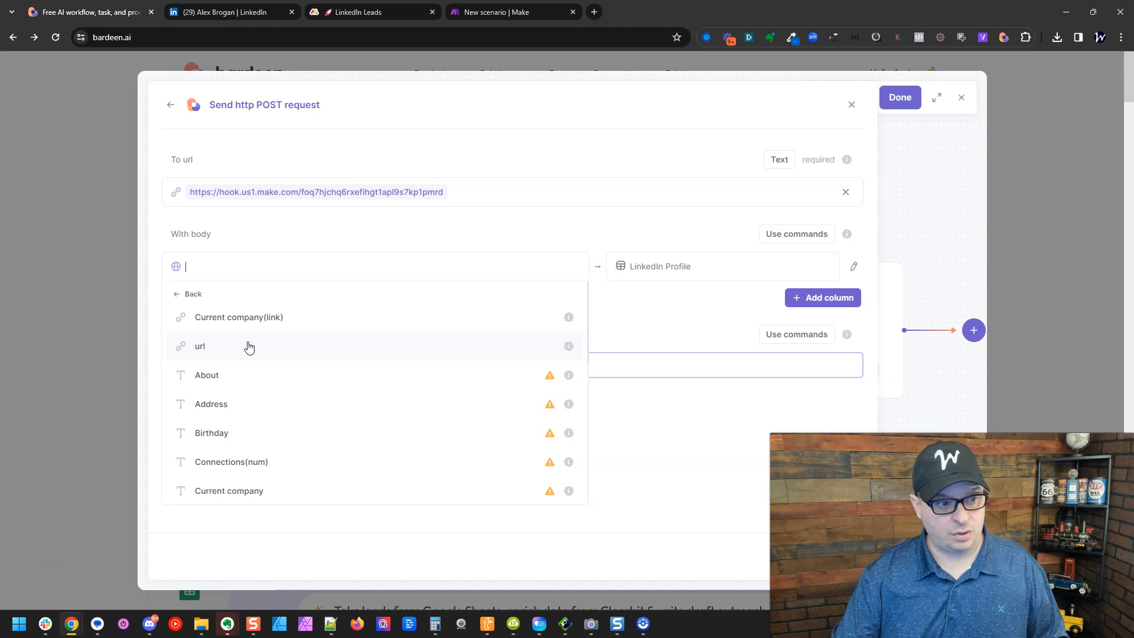
{"action": "left_click", "coordinate": [200, 345]}
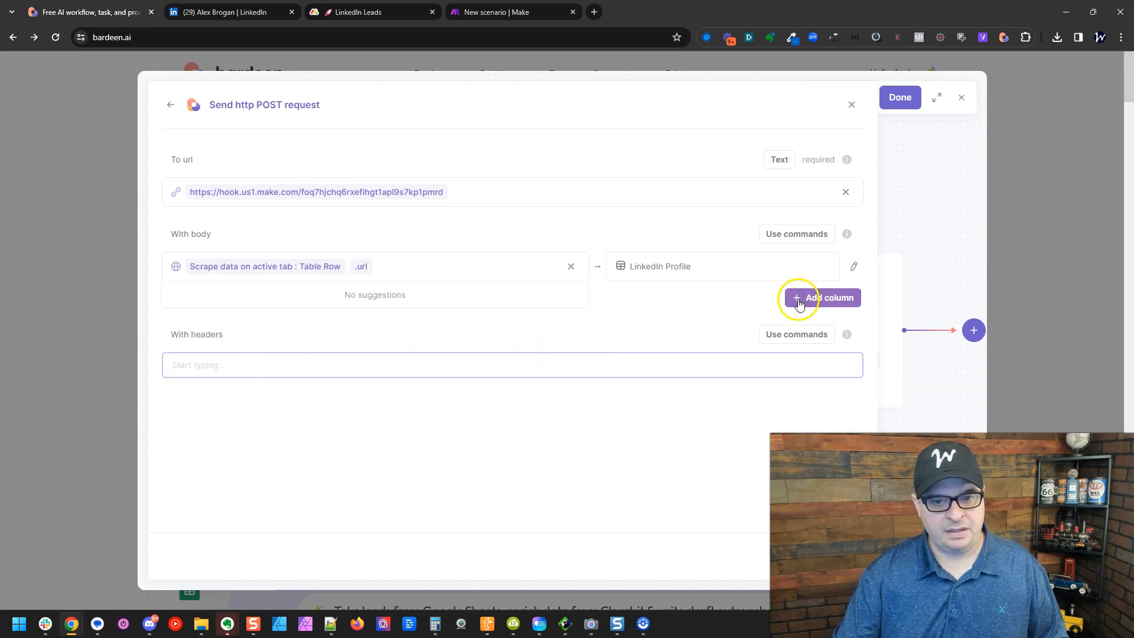
Step: Begin adding a Headline column to the request body
{"action": "left_click", "coordinate": [822, 297]}
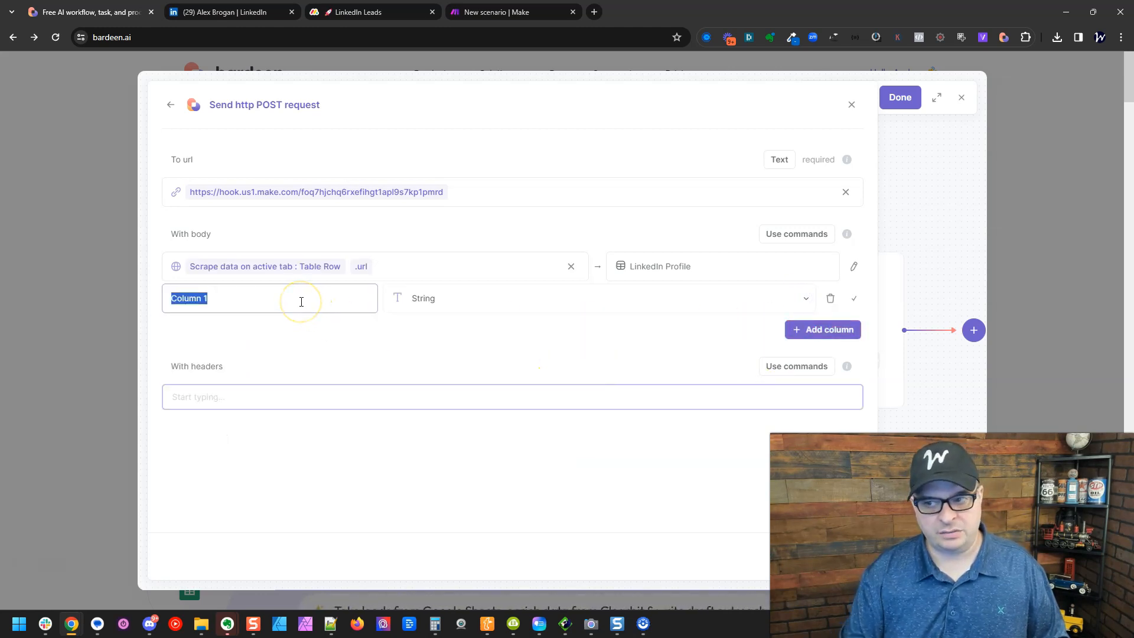
{"action": "type", "text": "Headline"}
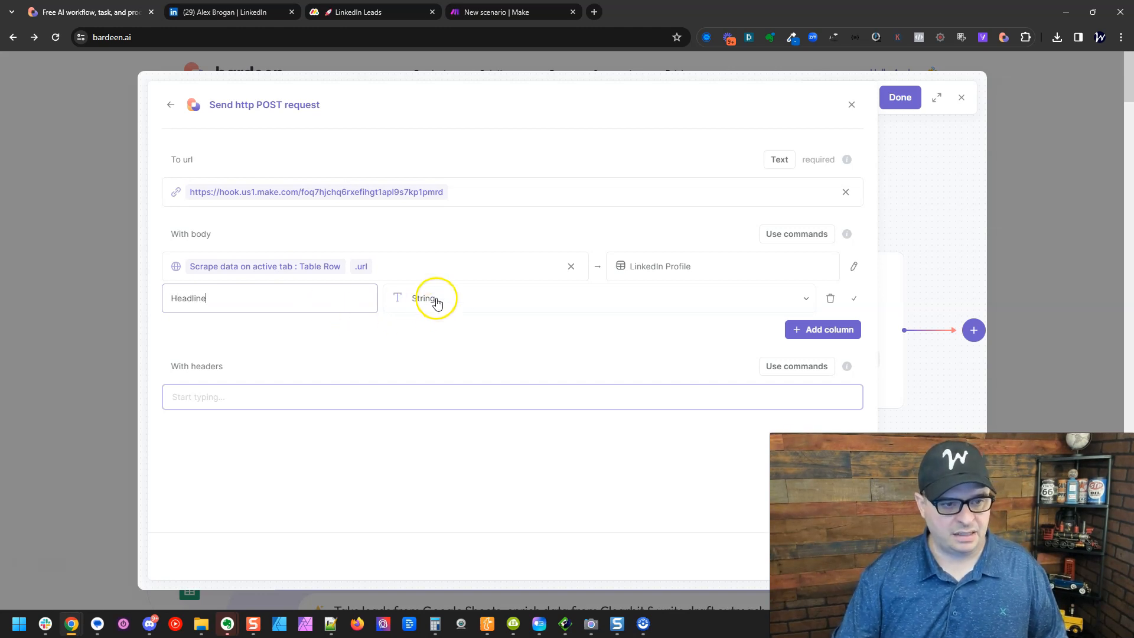
{"action": "mouse_move", "coordinate": [854, 298]}
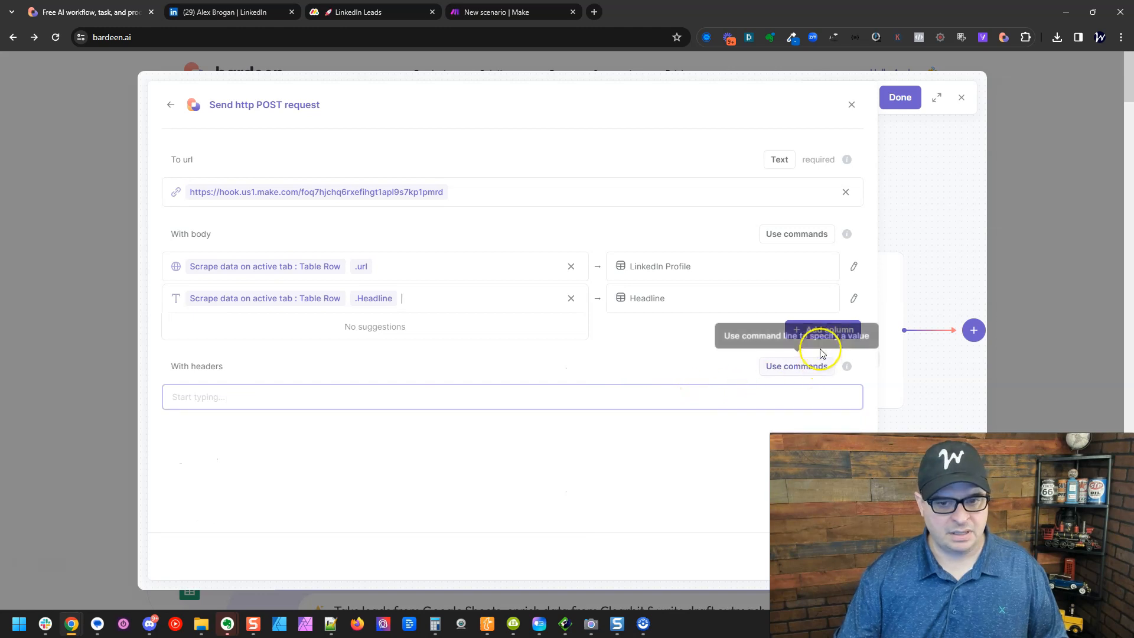
Step: Add an About text column mapped to .About and a Name column to the request body
{"action": "left_click", "coordinate": [822, 335]}
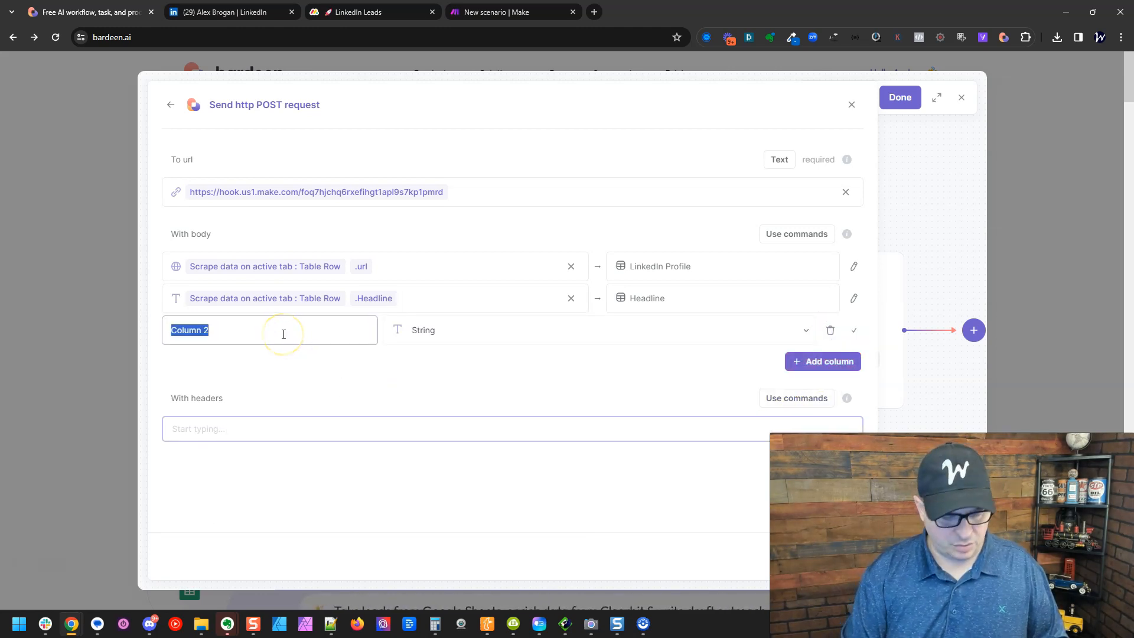
{"action": "type", "text": "About"}
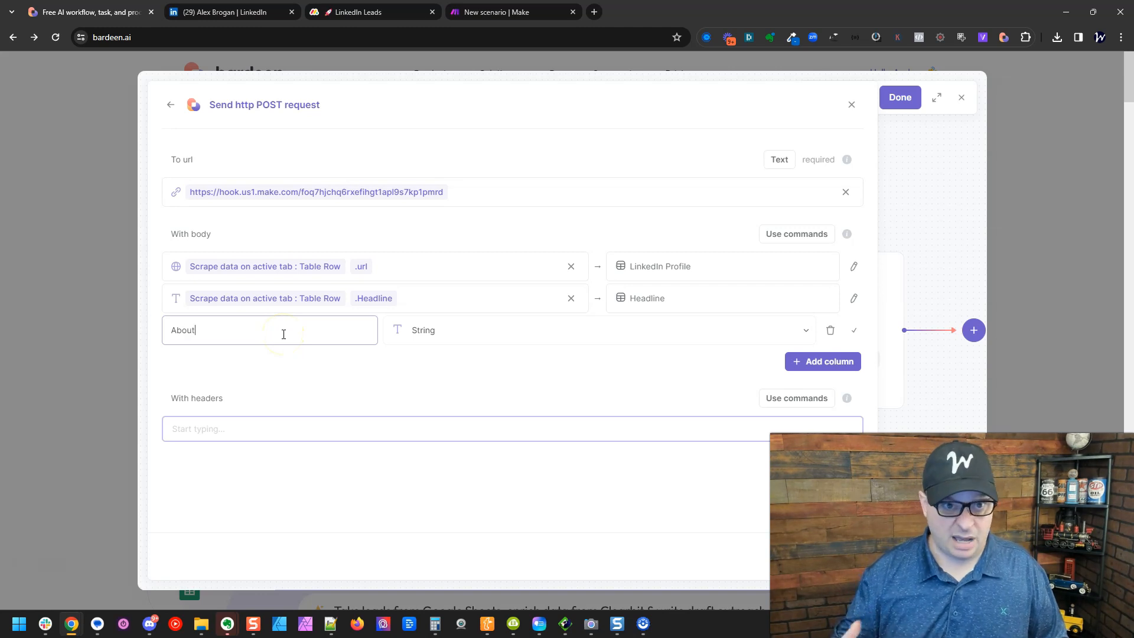
{"action": "left_click", "coordinate": [600, 330]}
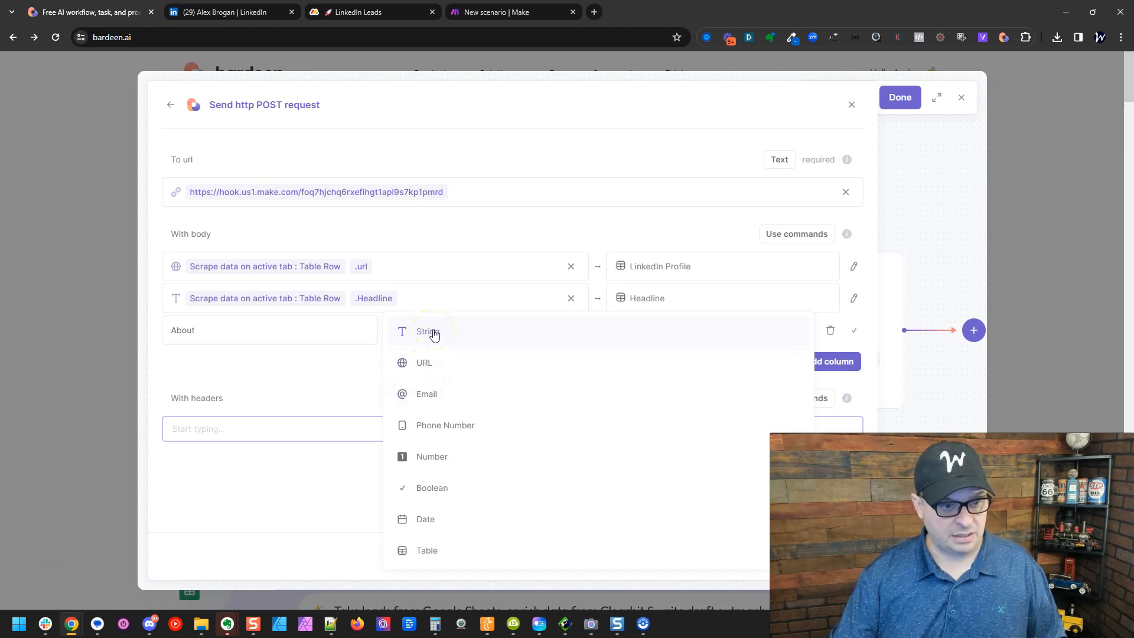
{"action": "left_click", "coordinate": [430, 331]}
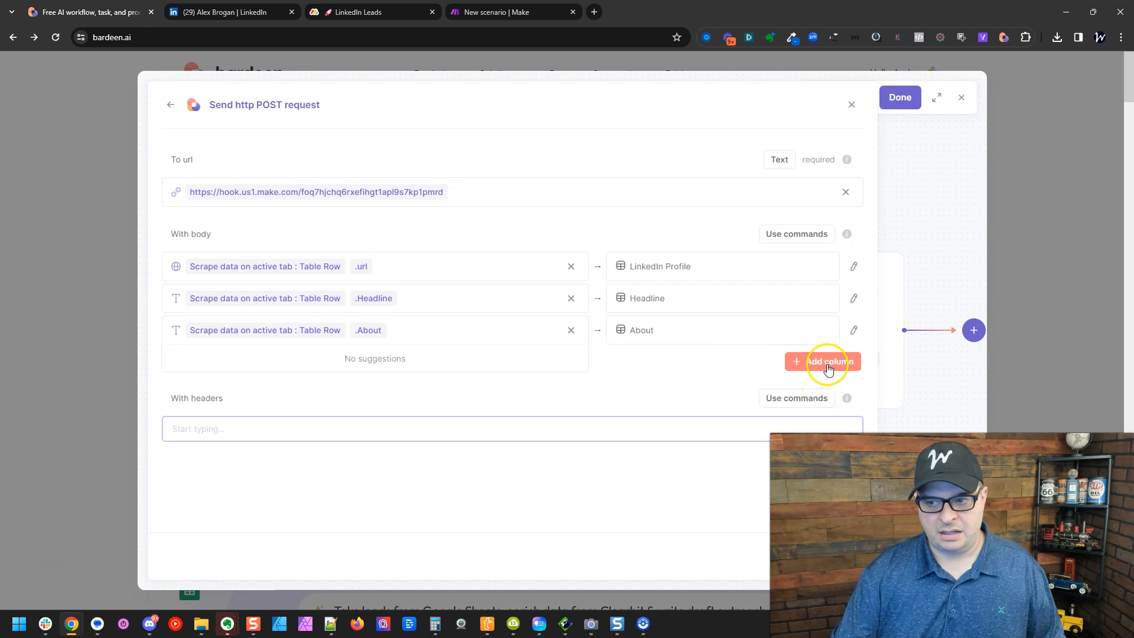
{"action": "type", "text": "Name"}
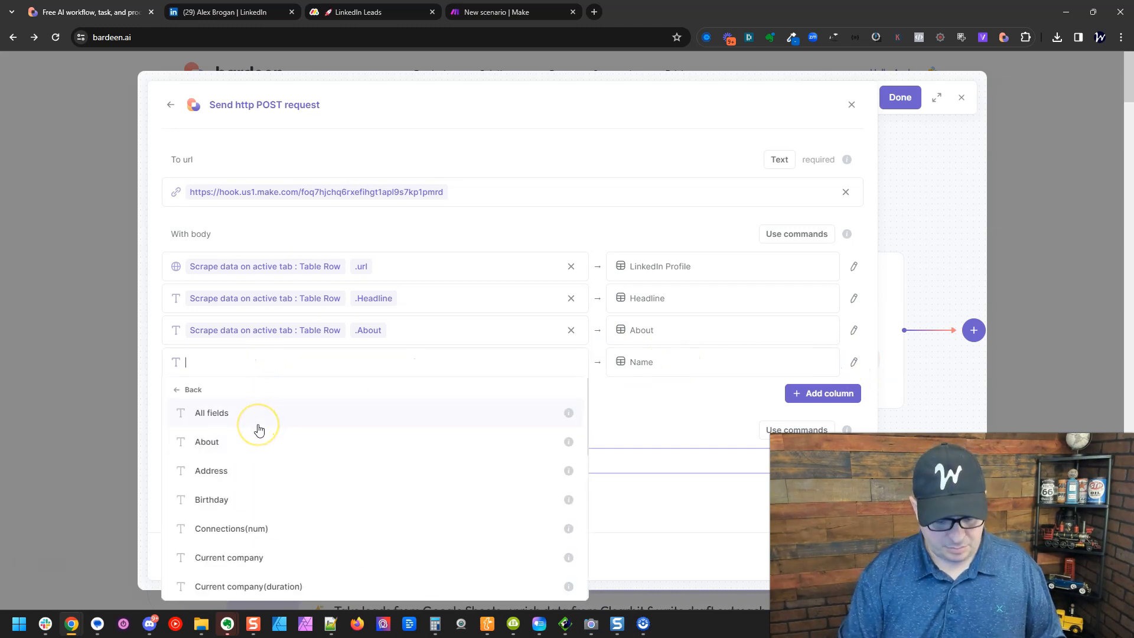
{"action": "type", "text": "name"}
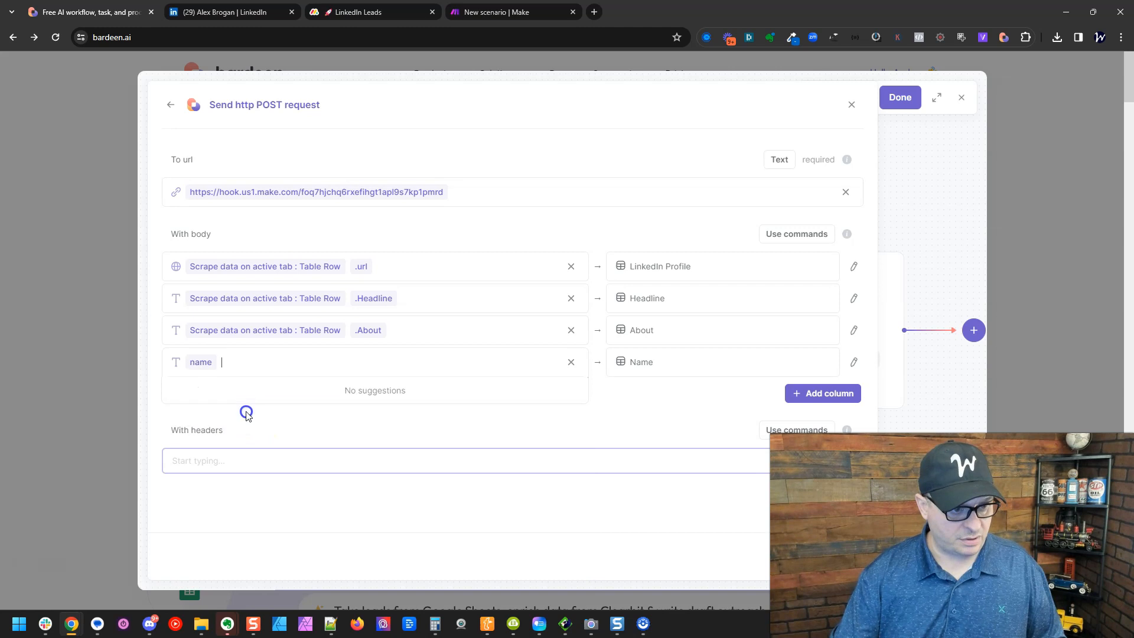
{"action": "left_click", "coordinate": [637, 407]}
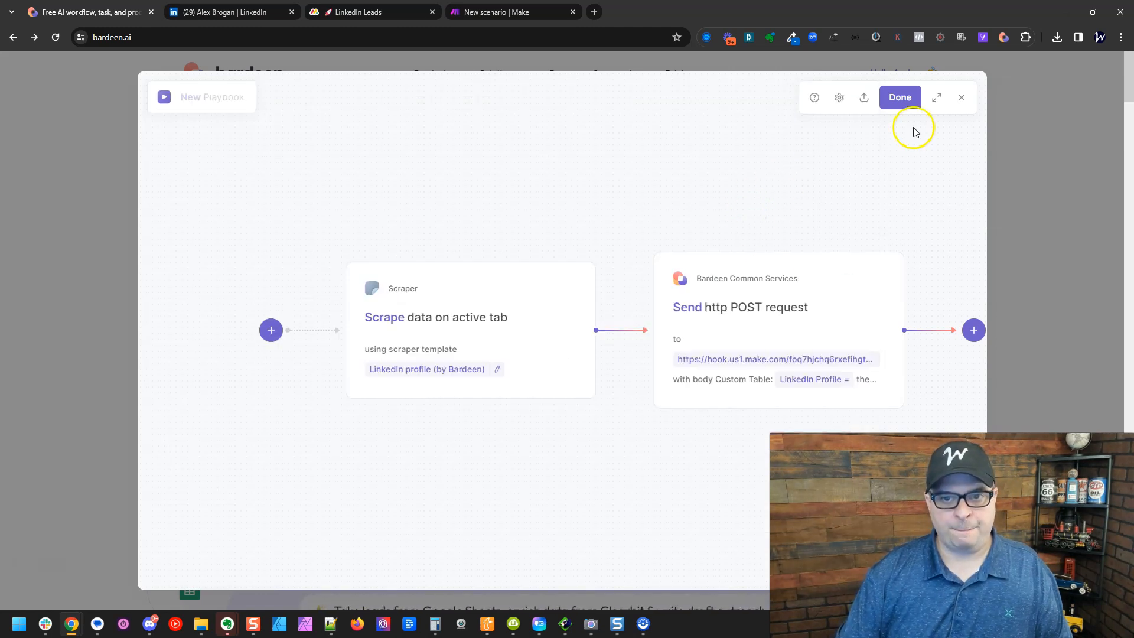
Step: Finish editing and save the playbook under the name 'YouTube: Scrape L…'
{"action": "left_click", "coordinate": [900, 96]}
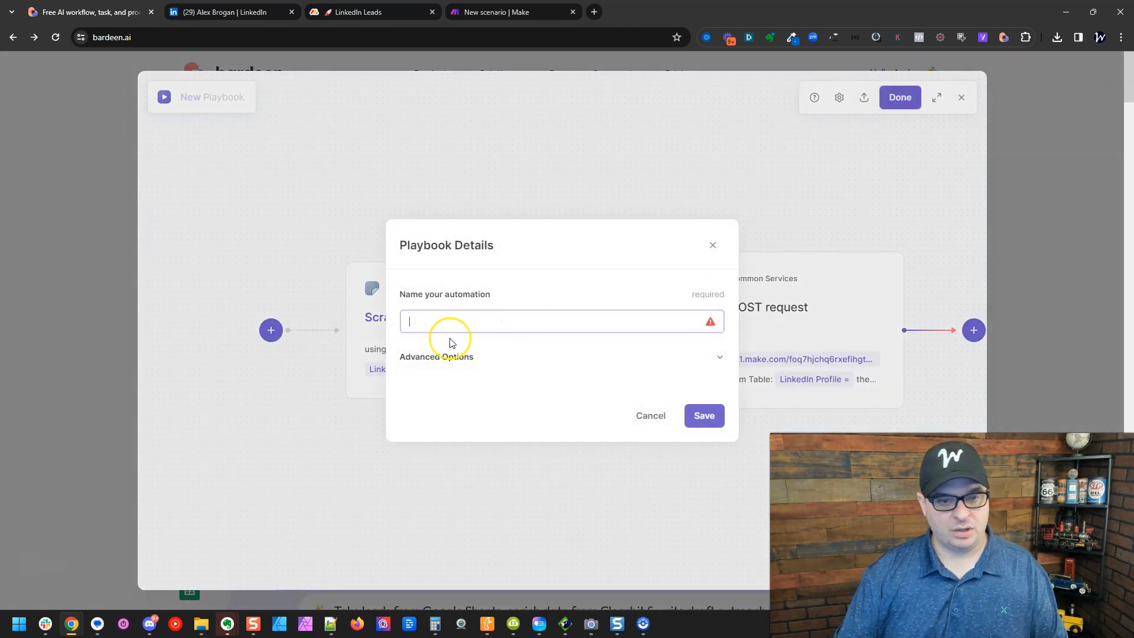
{"action": "type", "text": "YouTube: Scrape L"}
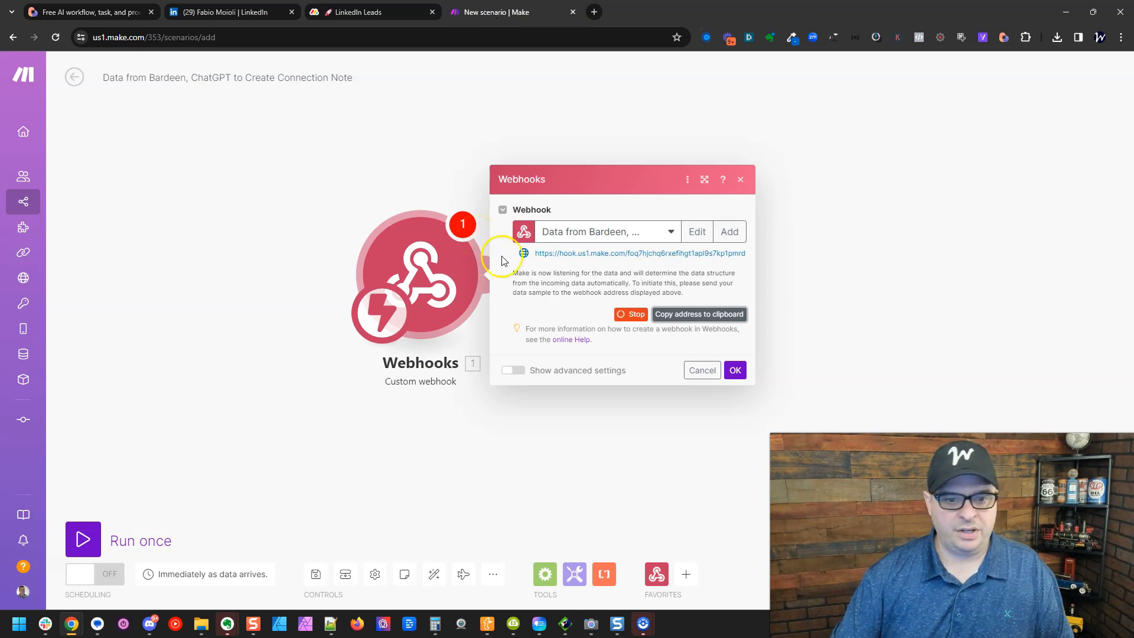
Step: Follow the webhook with an OpenAI Create a Chat Completion module
{"action": "left_click", "coordinate": [734, 369]}
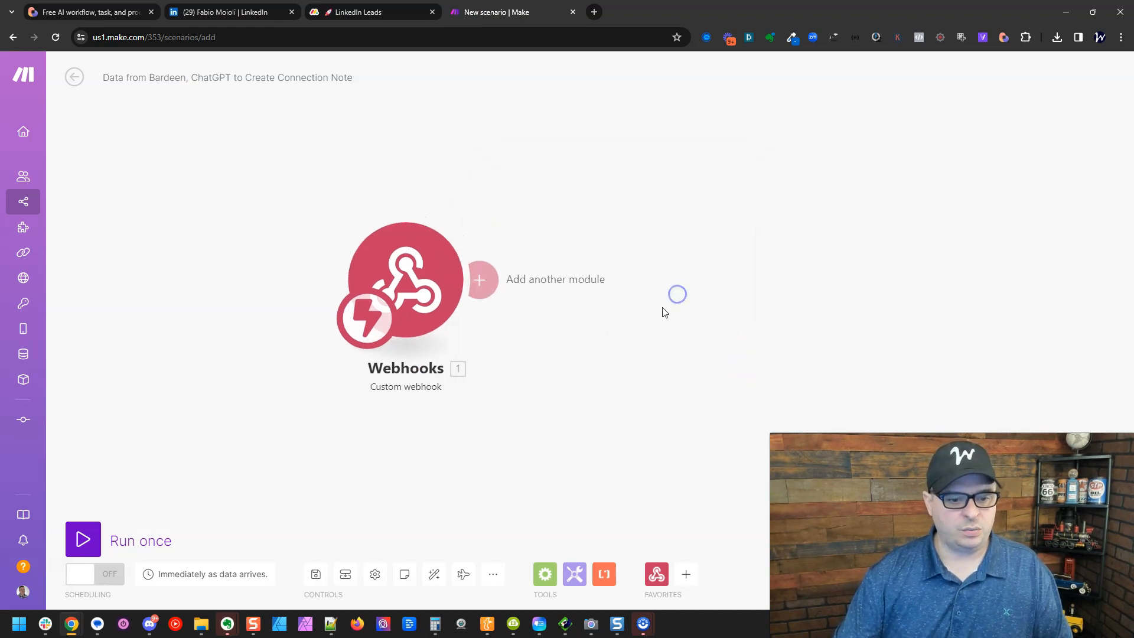
{"action": "left_click", "coordinate": [479, 280]}
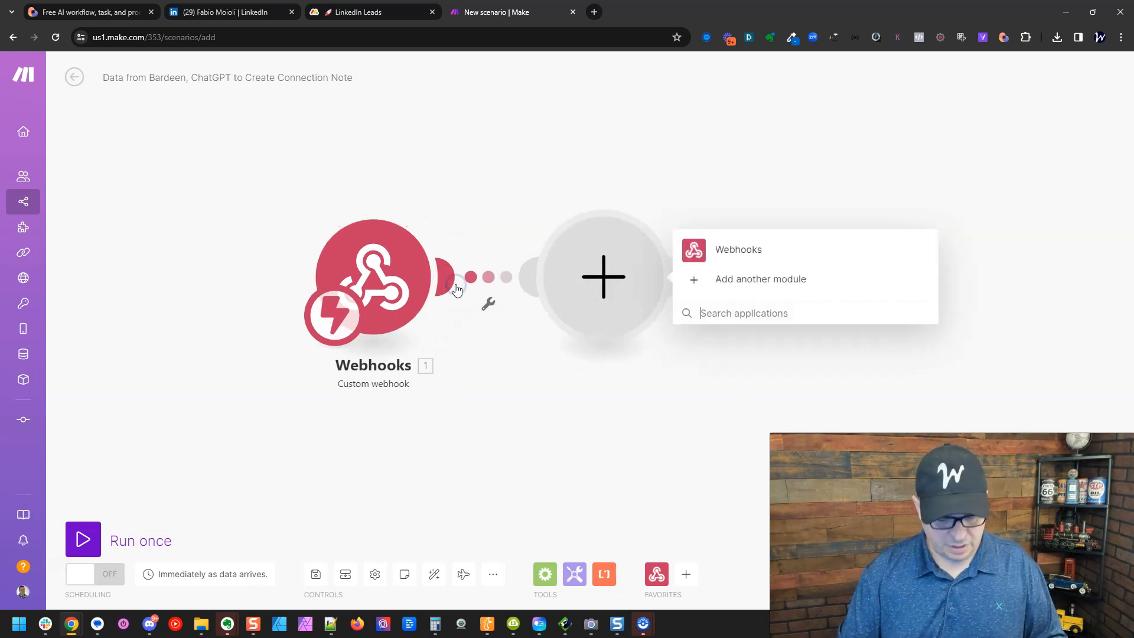
{"action": "type", "text": "openai"}
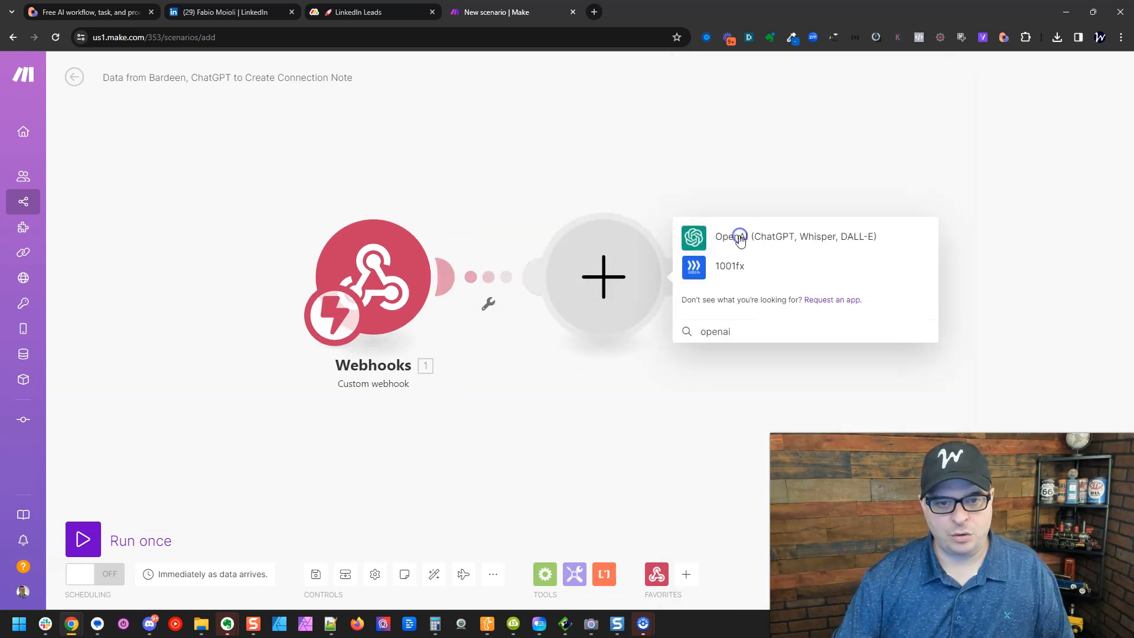
{"action": "left_click", "coordinate": [730, 236]}
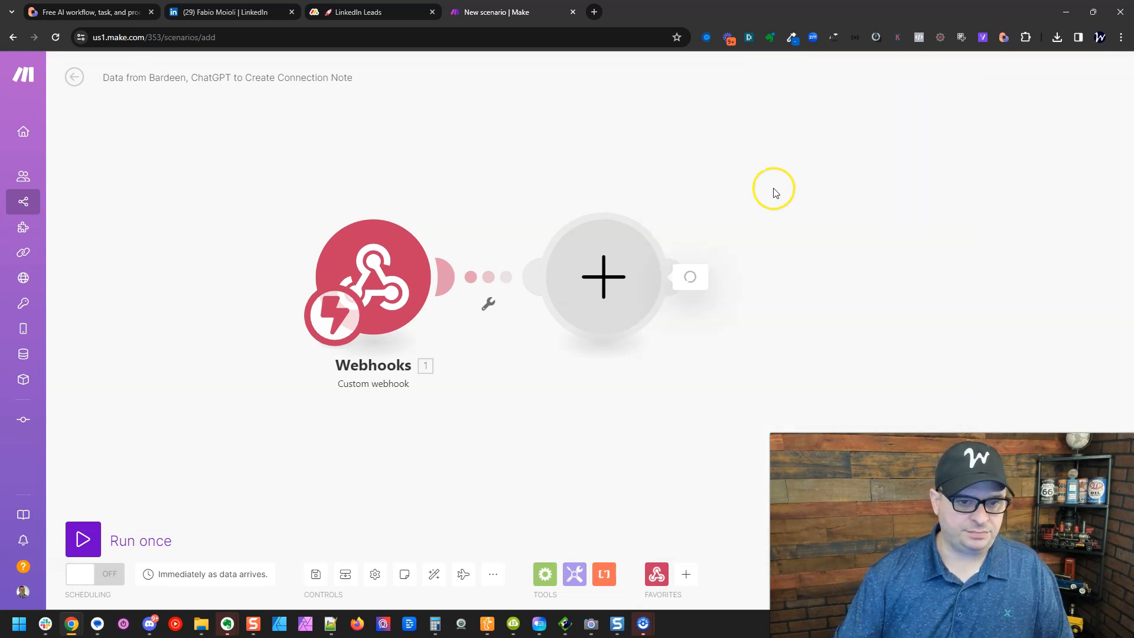
{"action": "left_click", "coordinate": [603, 277]}
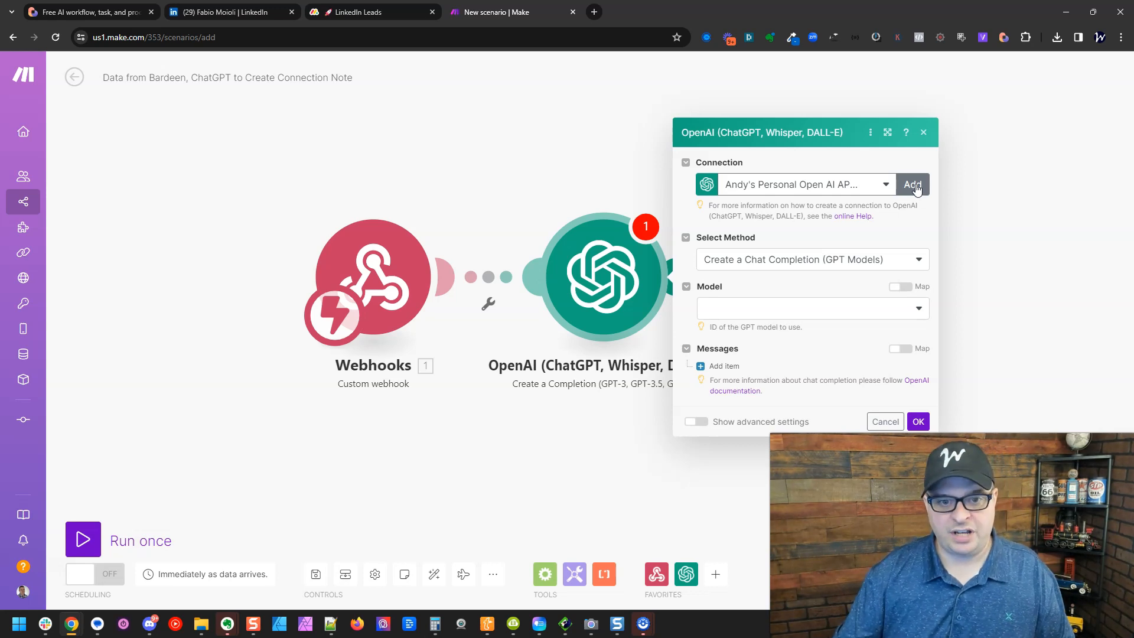
{"action": "mouse_move", "coordinate": [798, 307]}
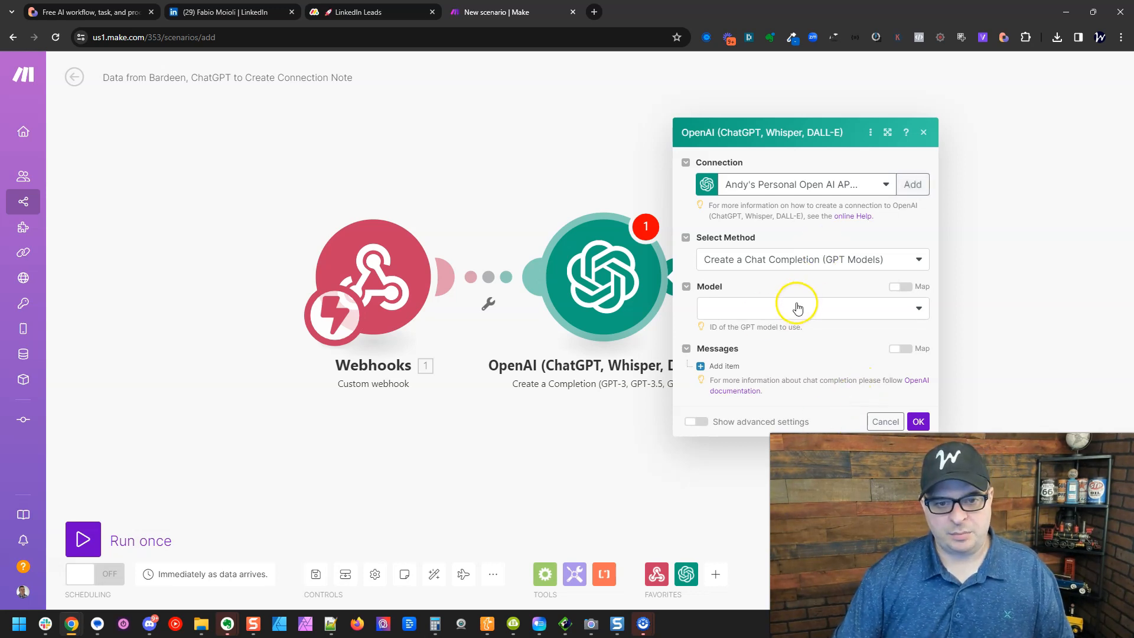
Step: Use model gpt-4 with a System message holding the LinkedIn connection-note prompt
{"action": "left_click", "coordinate": [810, 308]}
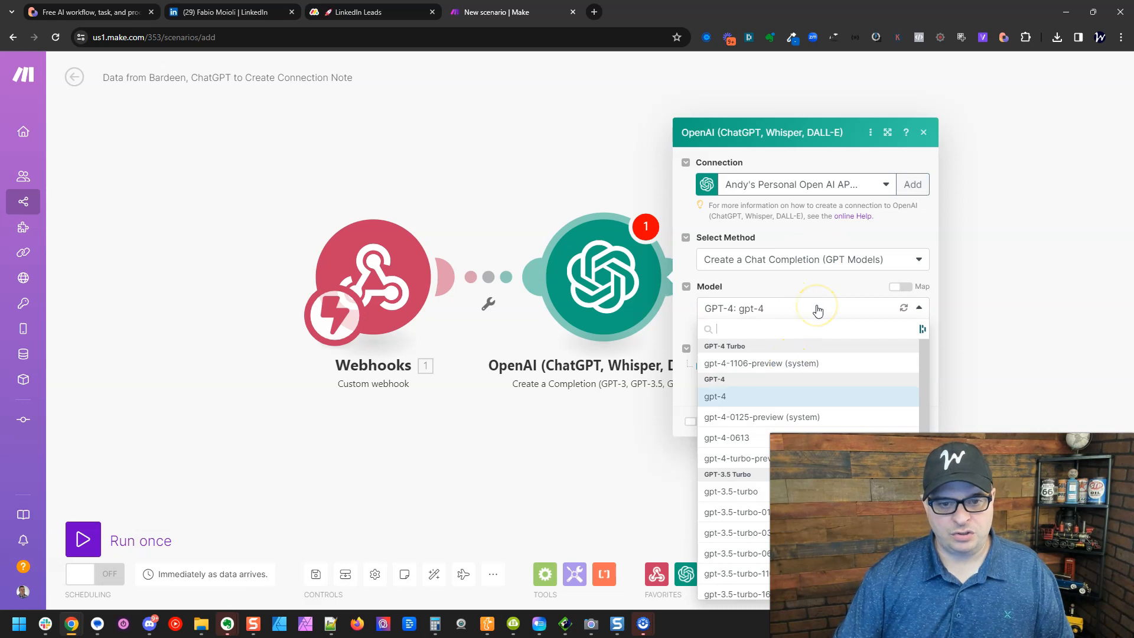
{"action": "left_click", "coordinate": [715, 396]}
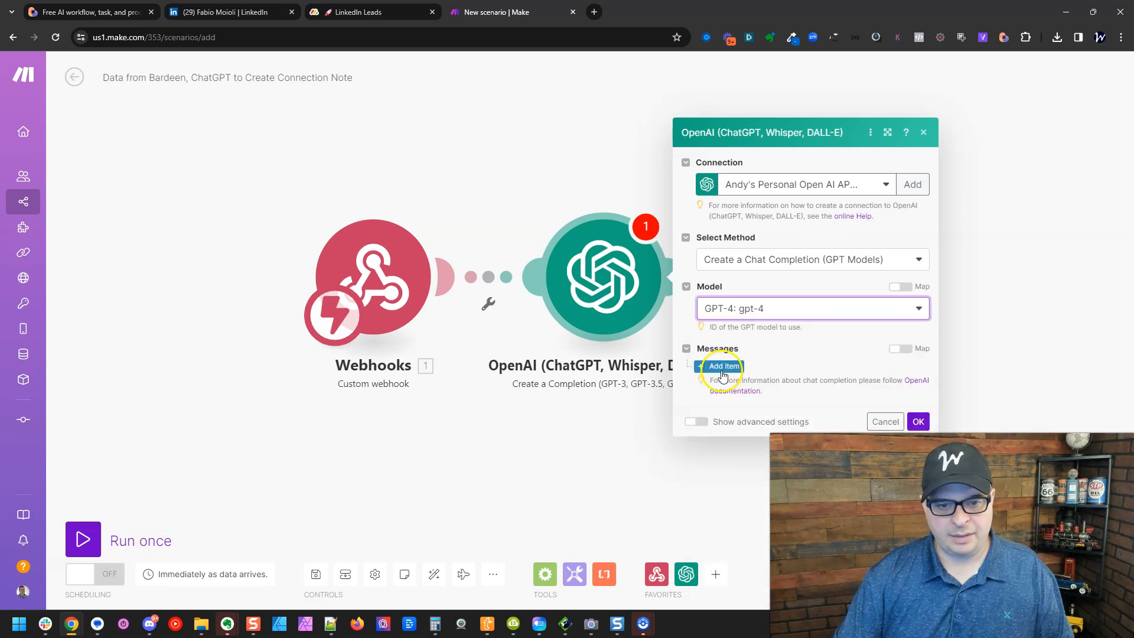
{"action": "left_click", "coordinate": [722, 366]}
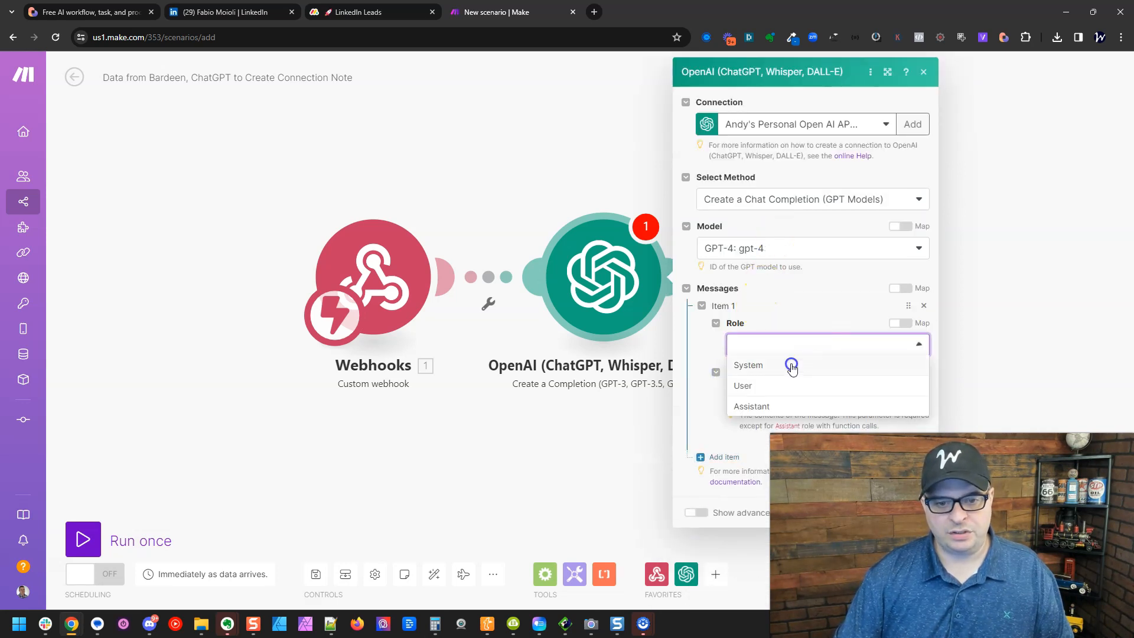
{"action": "left_click", "coordinate": [749, 364]}
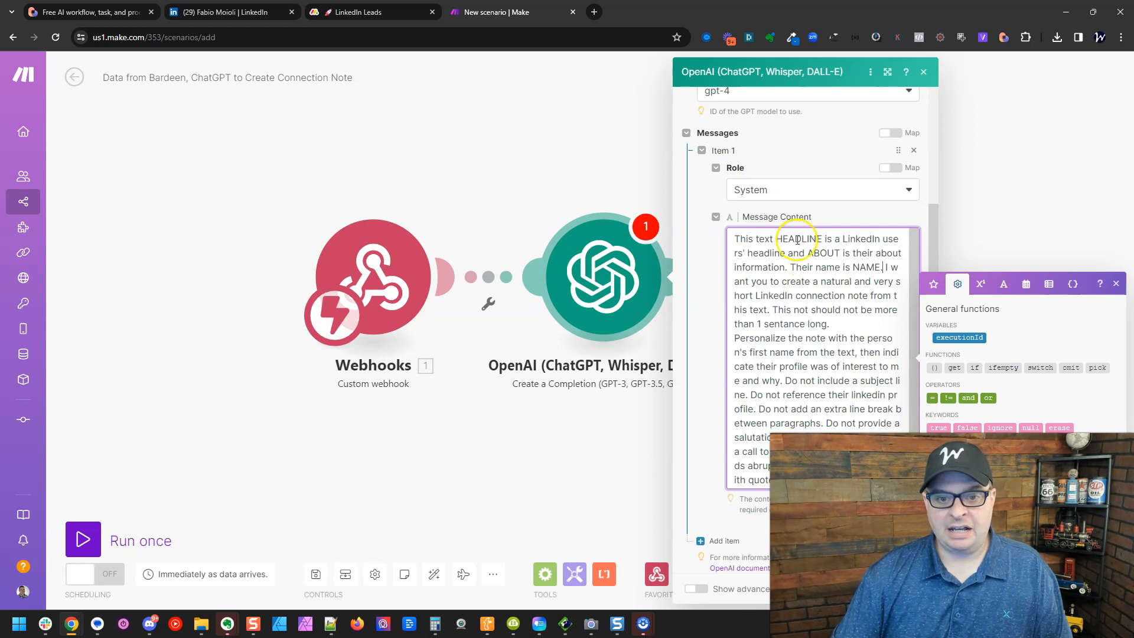
{"action": "double_click", "coordinate": [821, 252]}
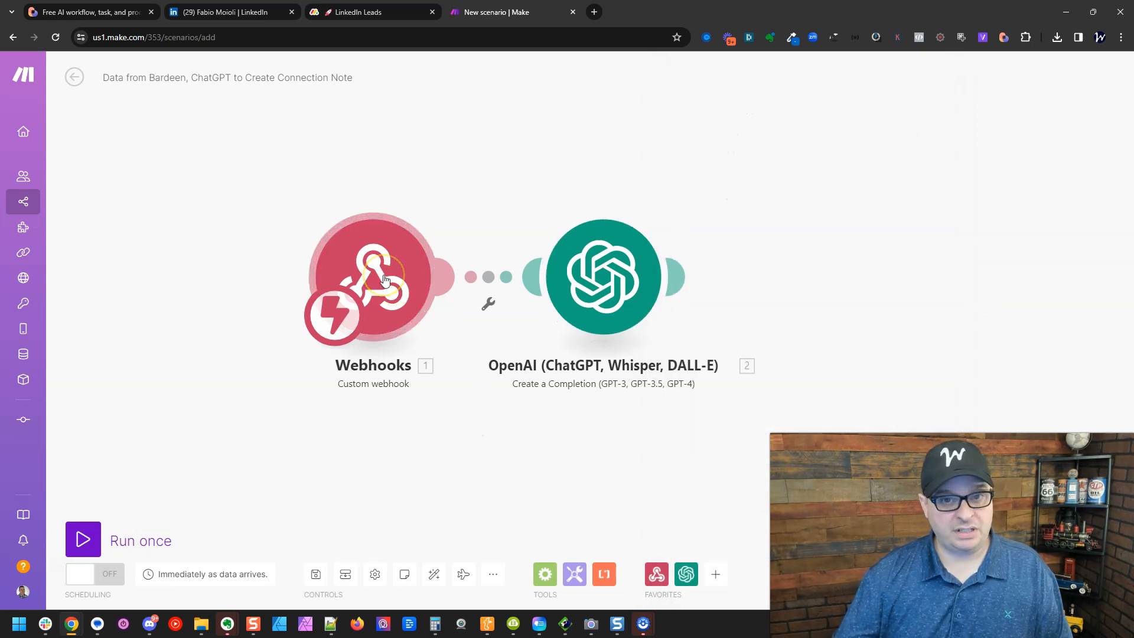
Step: Run only the webhook module to listen for data, then open Bardeen over a LinkedIn profile
{"action": "right_click", "coordinate": [374, 278]}
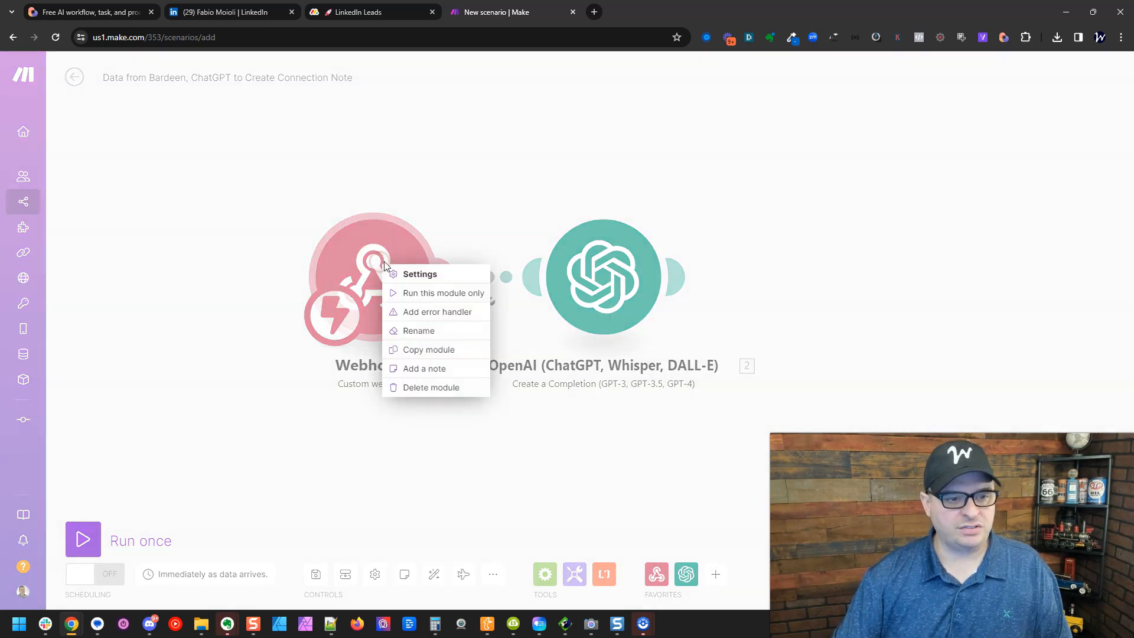
{"action": "left_click", "coordinate": [232, 12]}
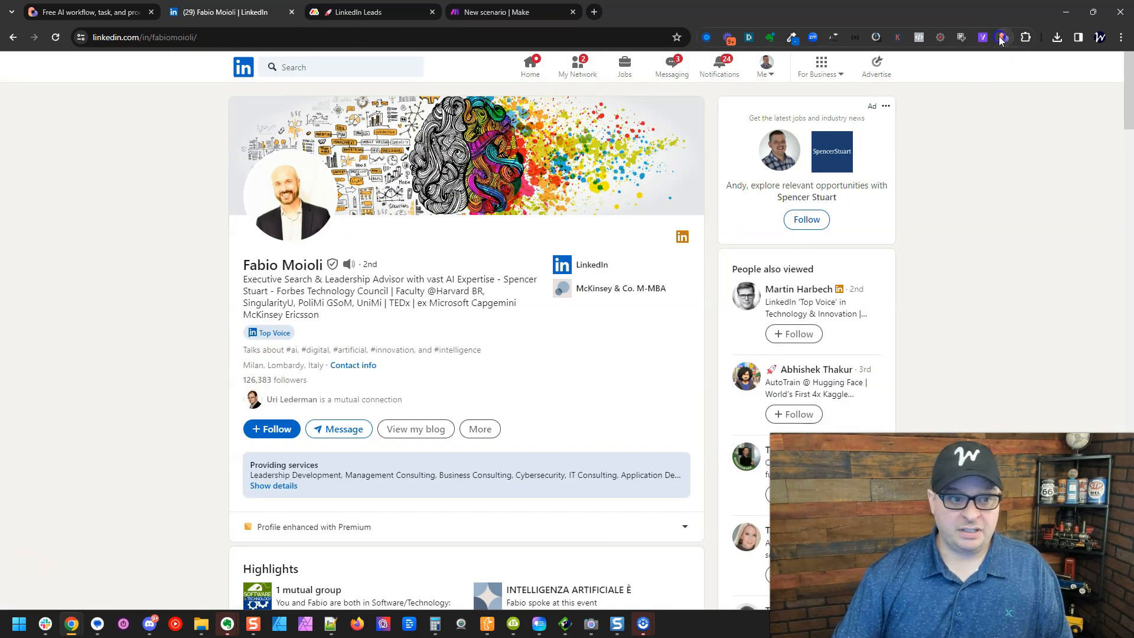
{"action": "left_click", "coordinate": [1002, 37]}
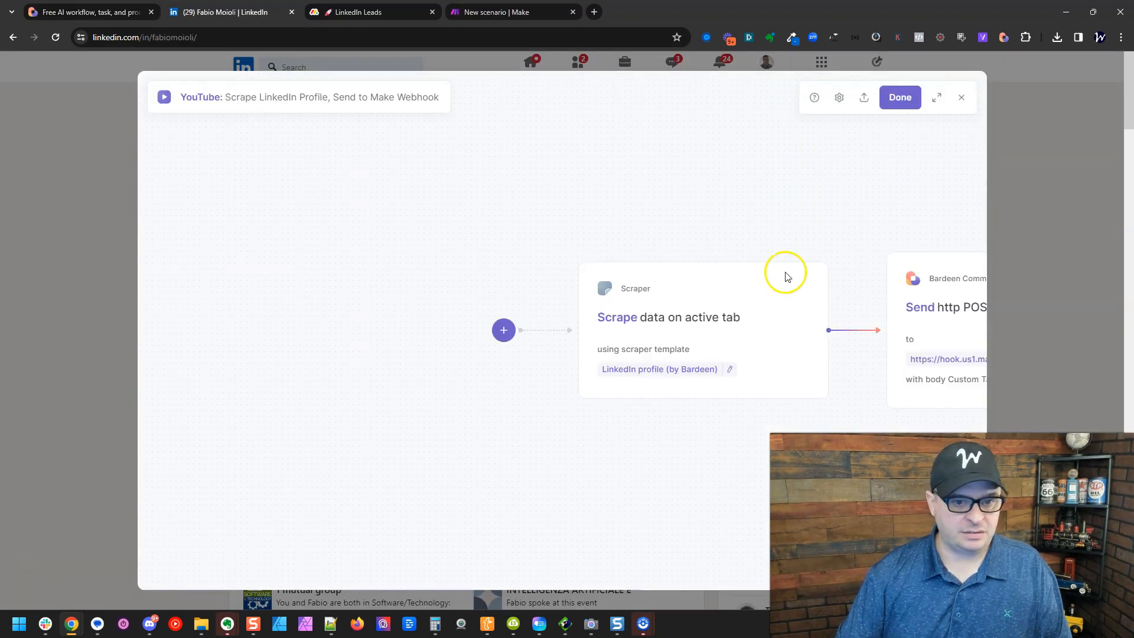
Step: Map the Name column to the scraped .Name, save the playbook, and return to Make
{"action": "left_click", "coordinate": [945, 307]}
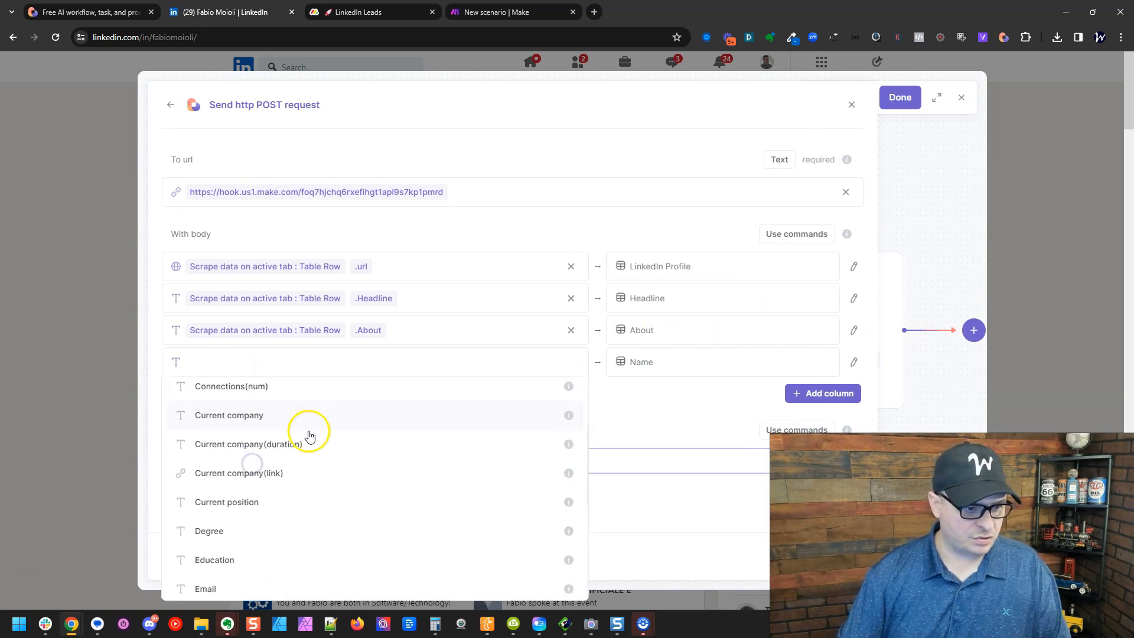
{"action": "scroll", "scroll_direction": "down", "scroll_amount": 3}
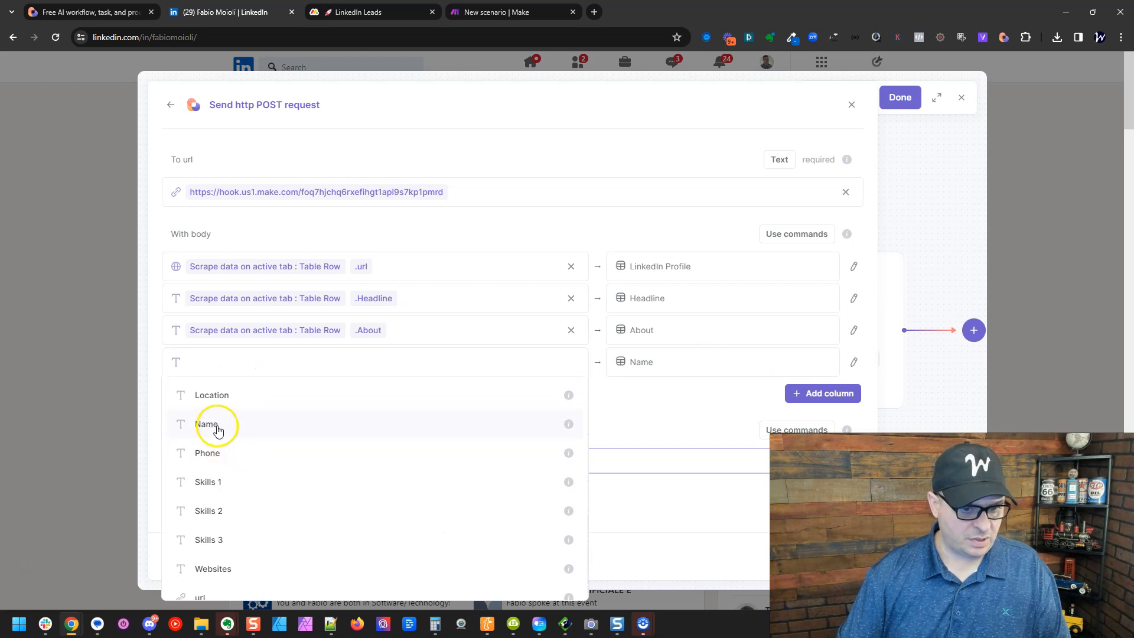
{"action": "left_click", "coordinate": [207, 424]}
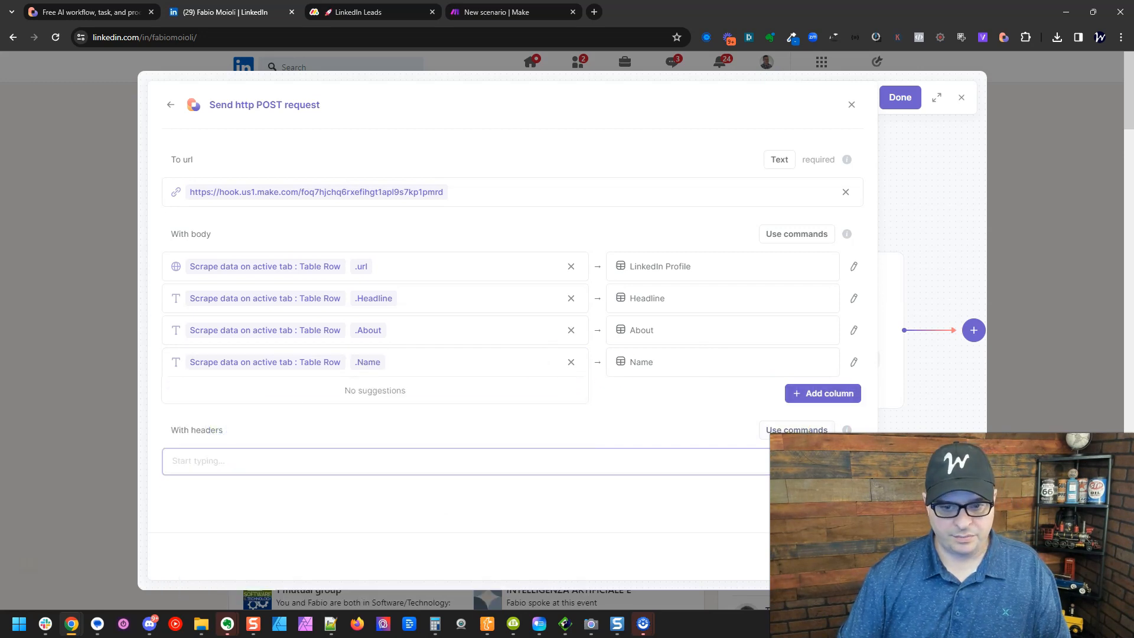
{"action": "left_click", "coordinate": [900, 97]}
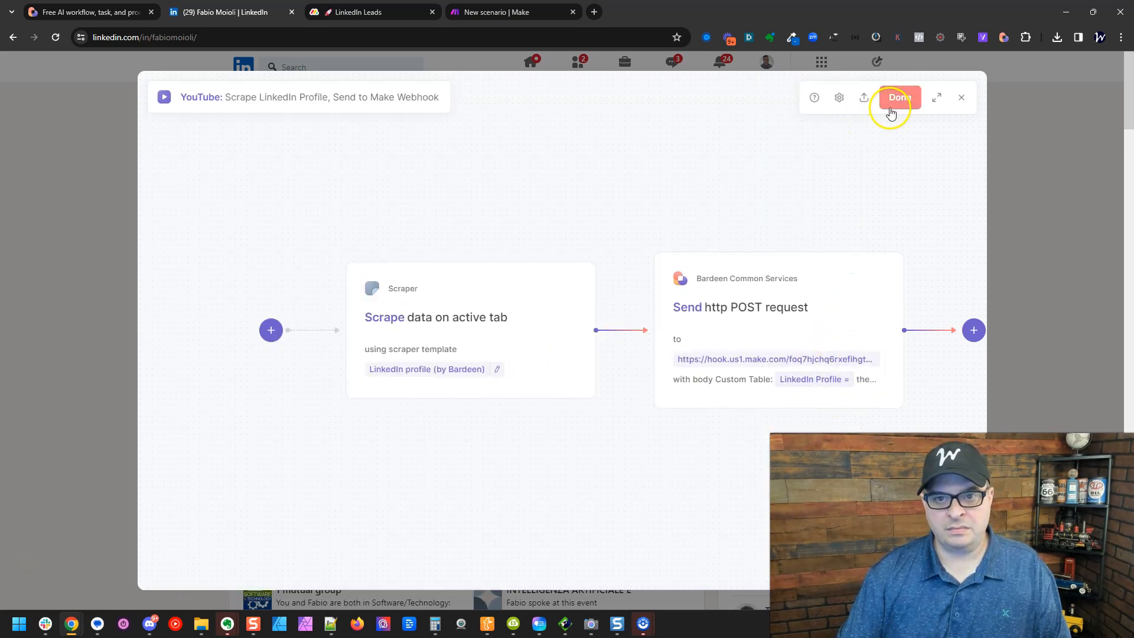
{"action": "left_click", "coordinate": [898, 98]}
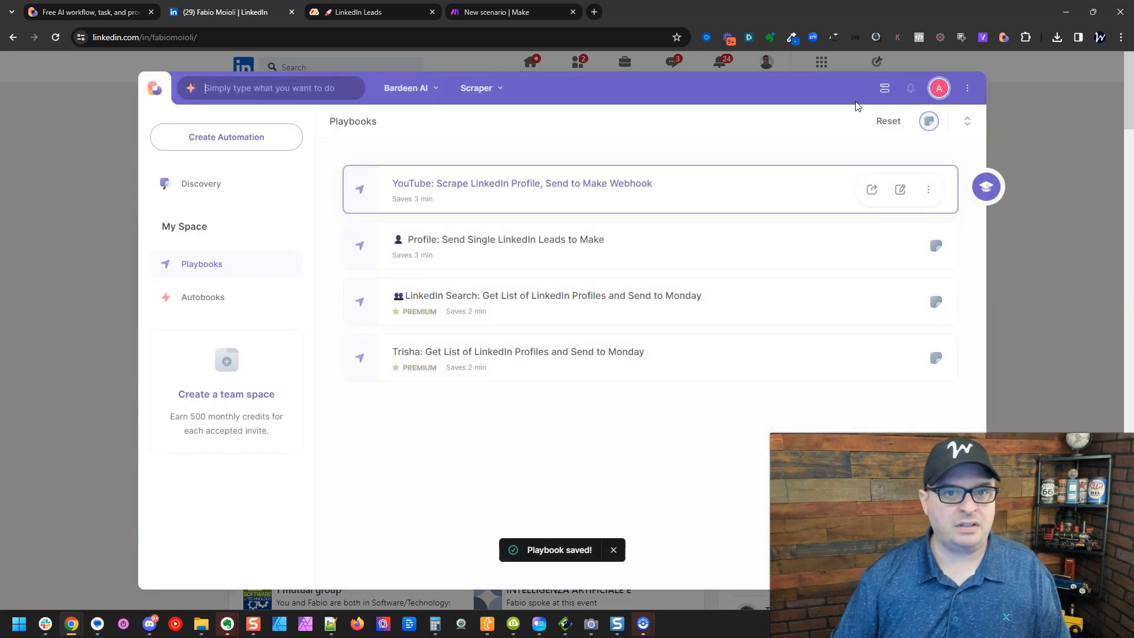
{"action": "left_click", "coordinate": [509, 11]}
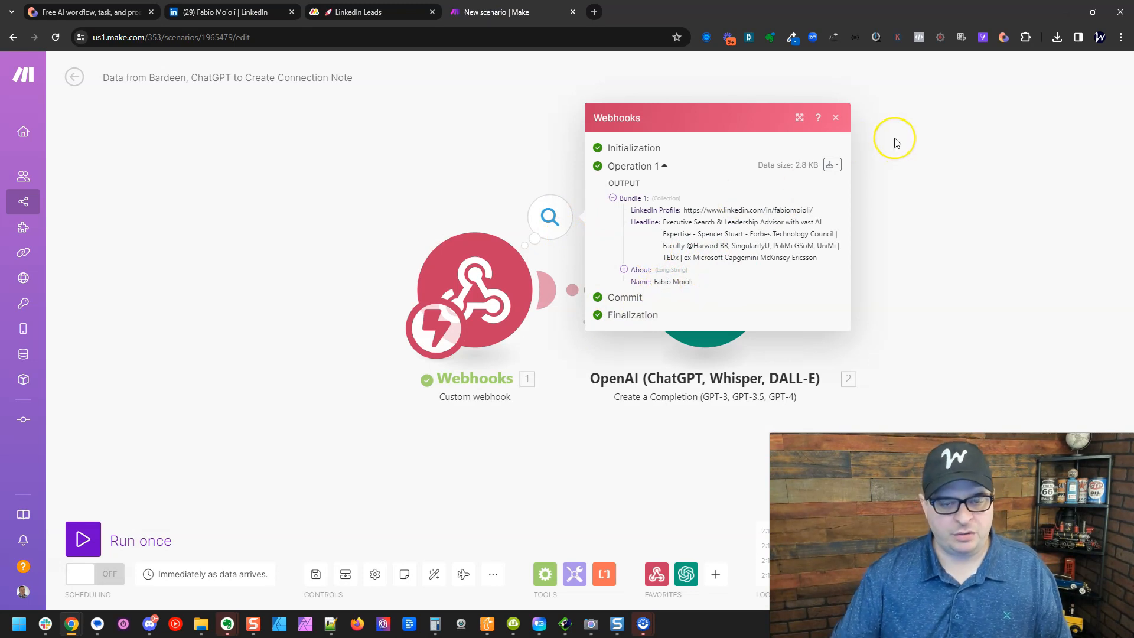
Step: Replace the prompt's HEADLINE, ABOUT and NAME placeholders with the webhook's Headline, About and Name fields
{"action": "left_click", "coordinate": [834, 117]}
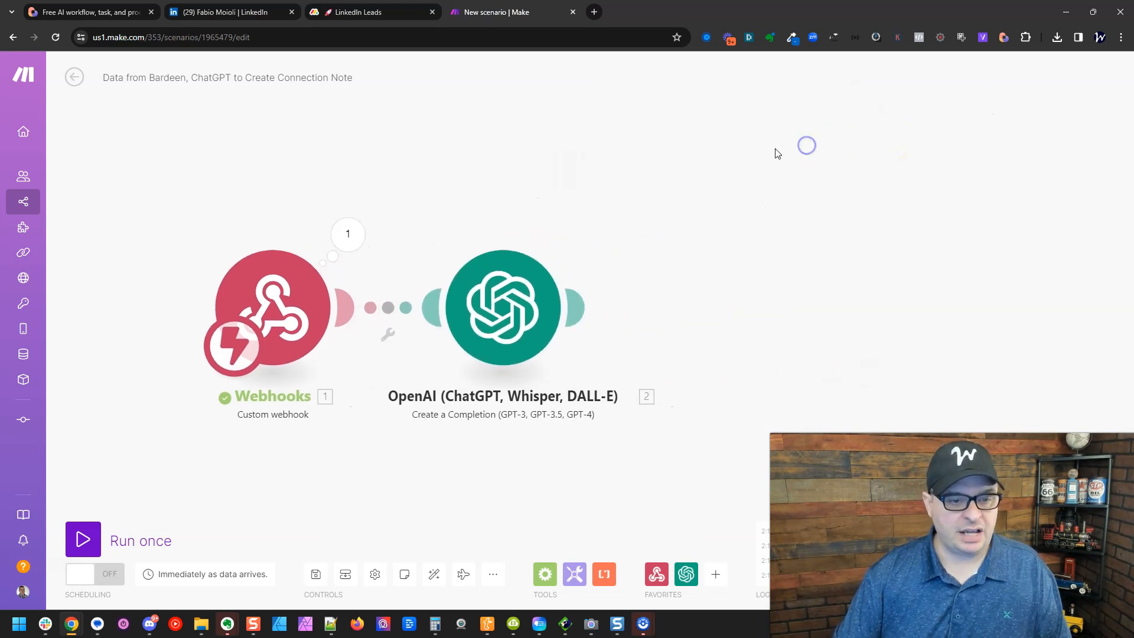
{"action": "left_click", "coordinate": [503, 307]}
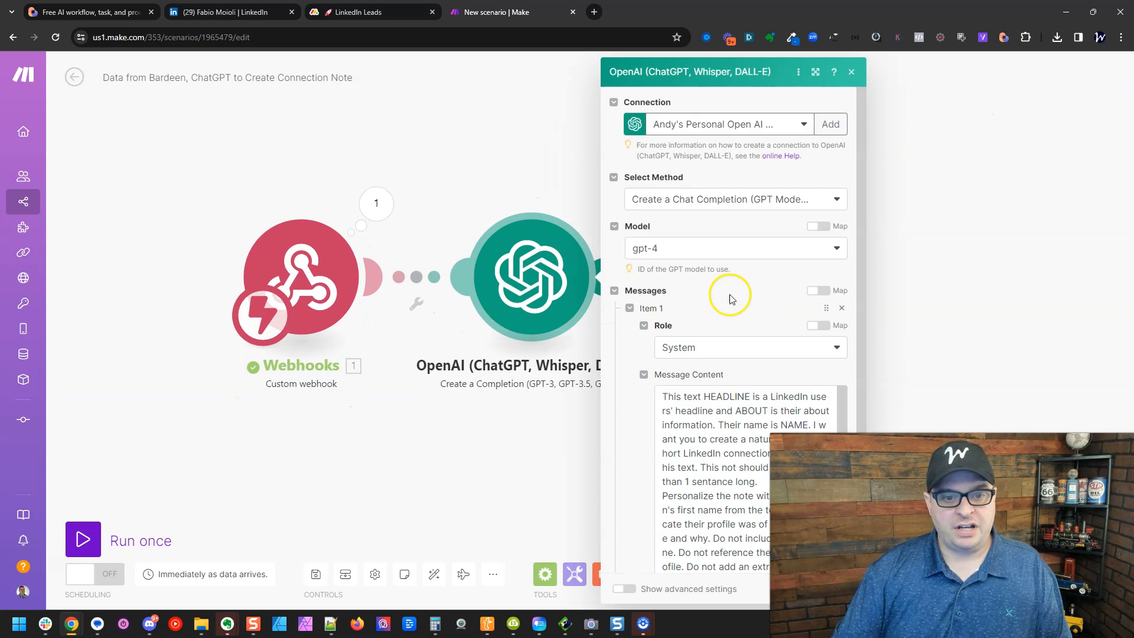
{"action": "scroll", "scroll_direction": "down", "scroll_amount": 3}
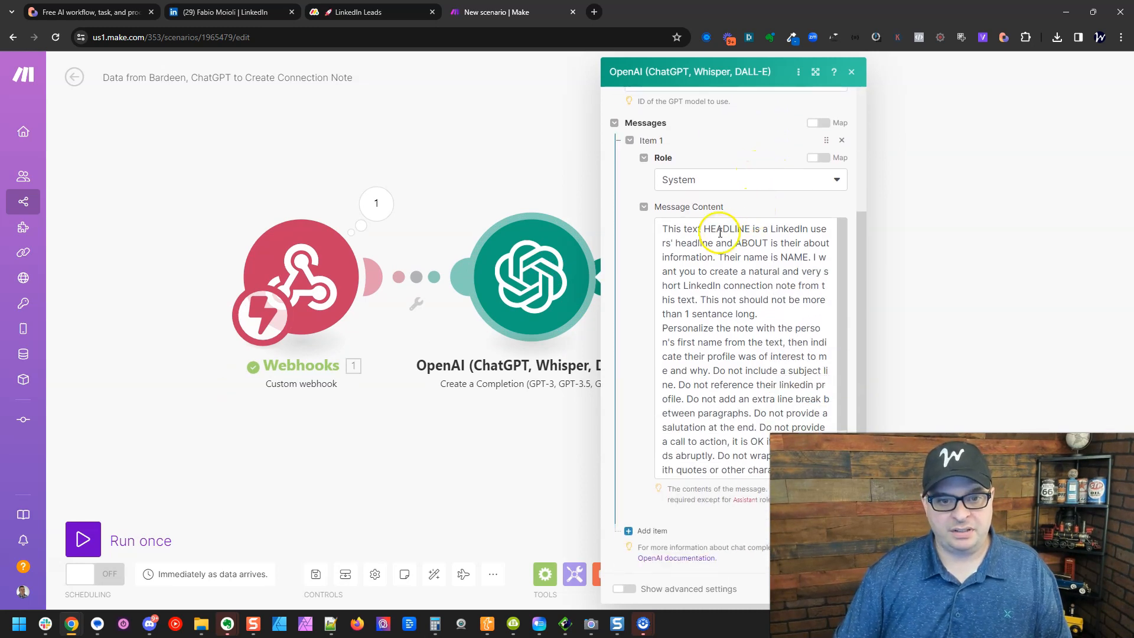
{"action": "double_click", "coordinate": [726, 229]}
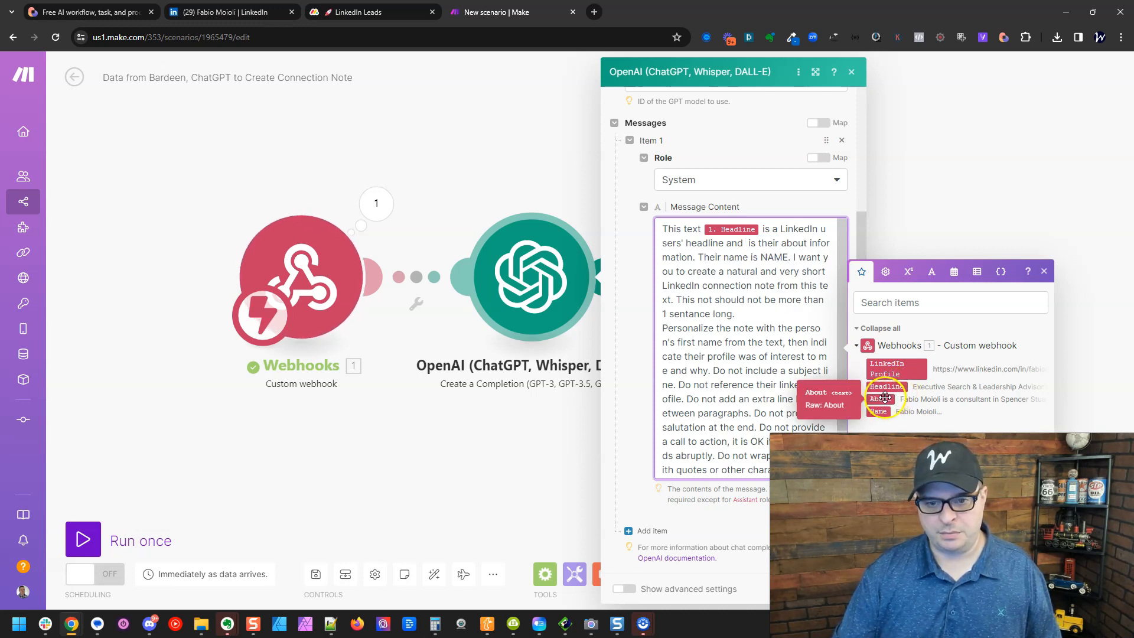
{"action": "left_click", "coordinate": [881, 399]}
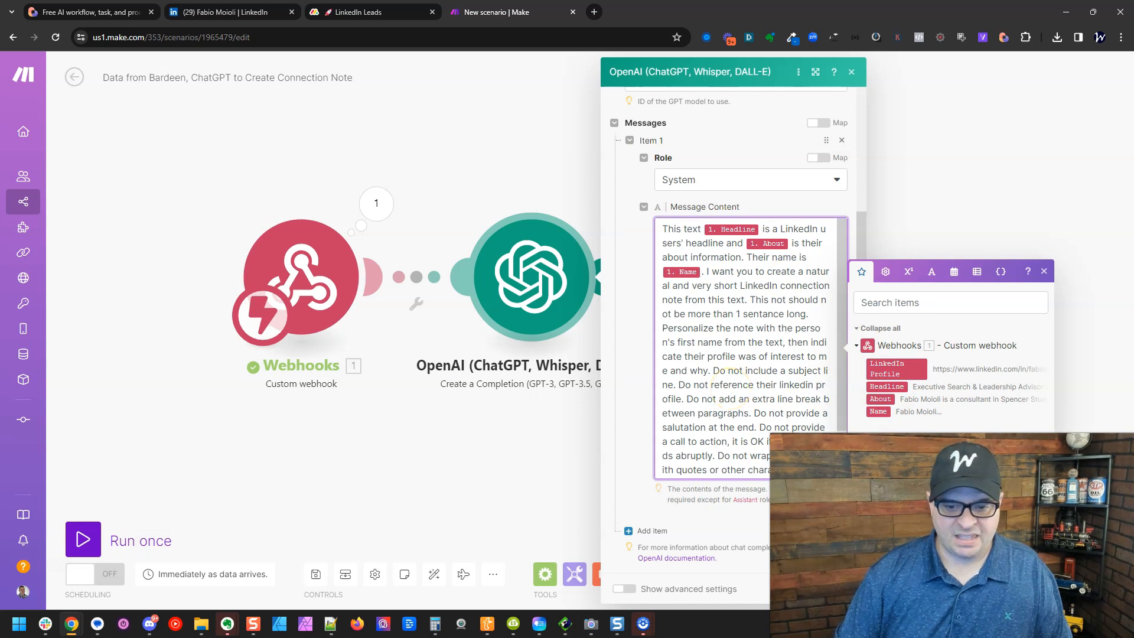
{"action": "left_click", "coordinate": [851, 72]}
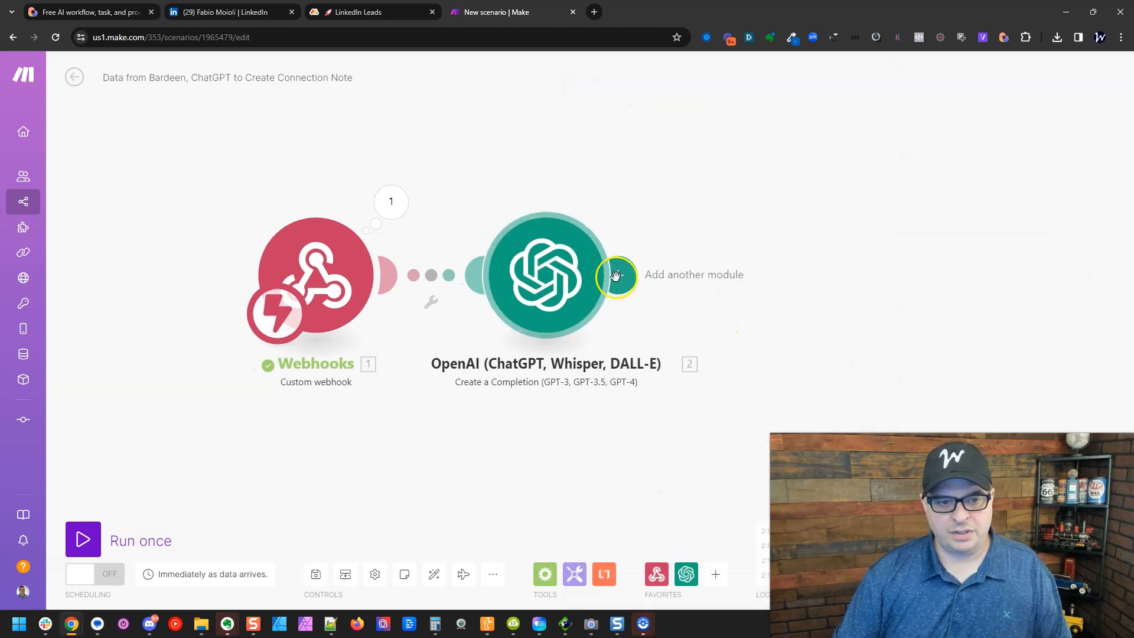
Step: Add a Monday Create an Item module after the OpenAI step
{"action": "left_click", "coordinate": [616, 276]}
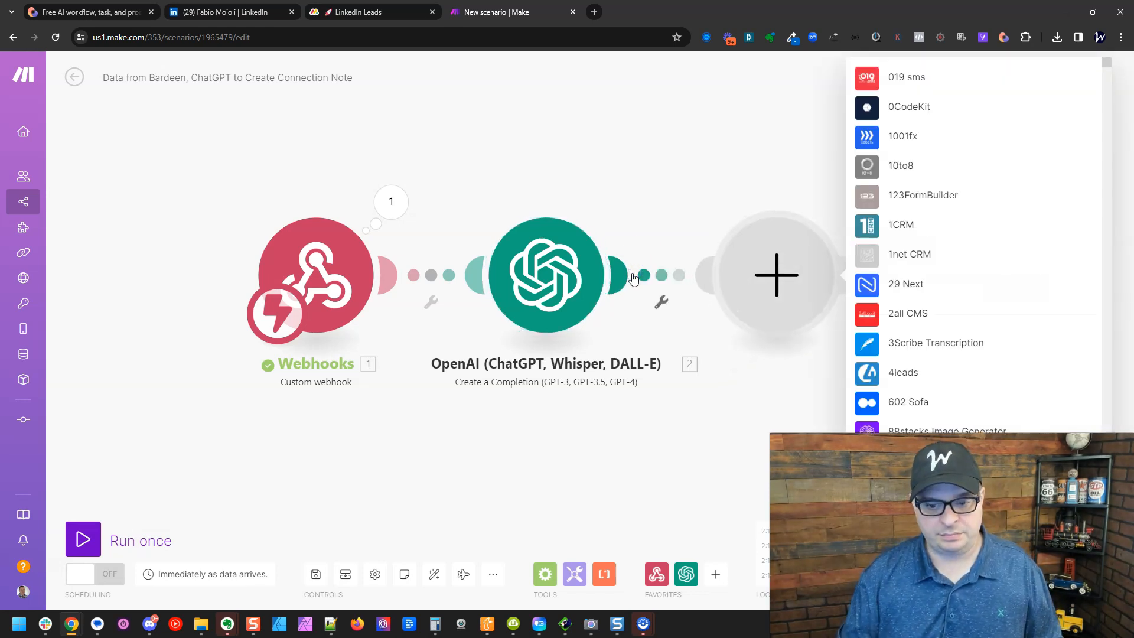
{"action": "type", "text": "monday"}
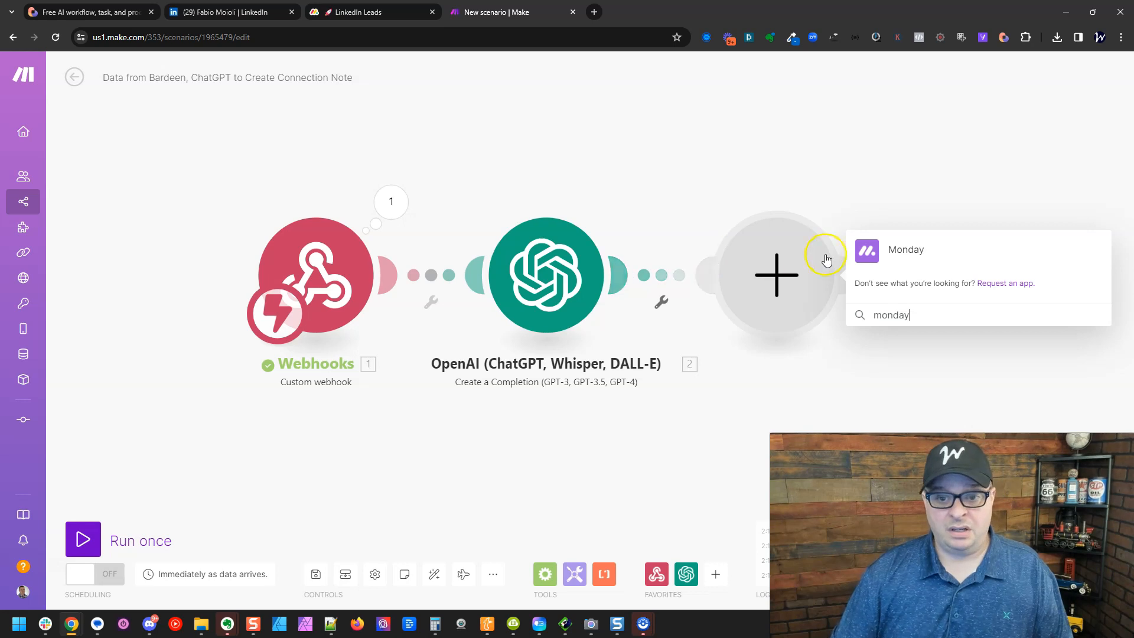
{"action": "left_click", "coordinate": [905, 249]}
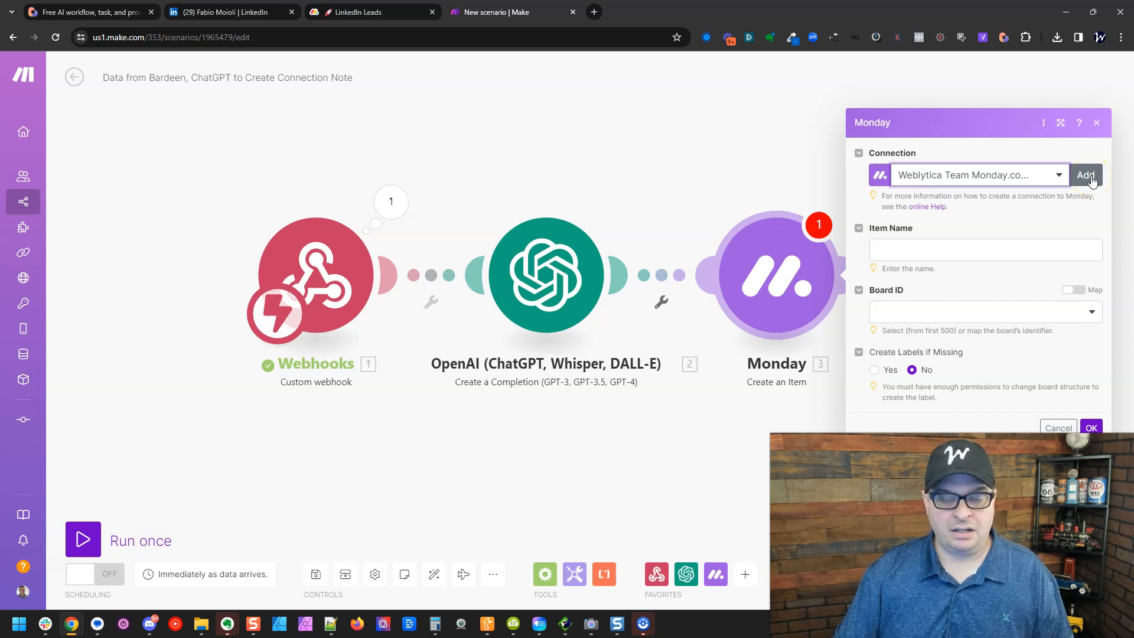
Step: Name the item from the webhook Name and place it in the New Leads group of LinkedIn Leads
{"action": "left_click", "coordinate": [983, 249]}
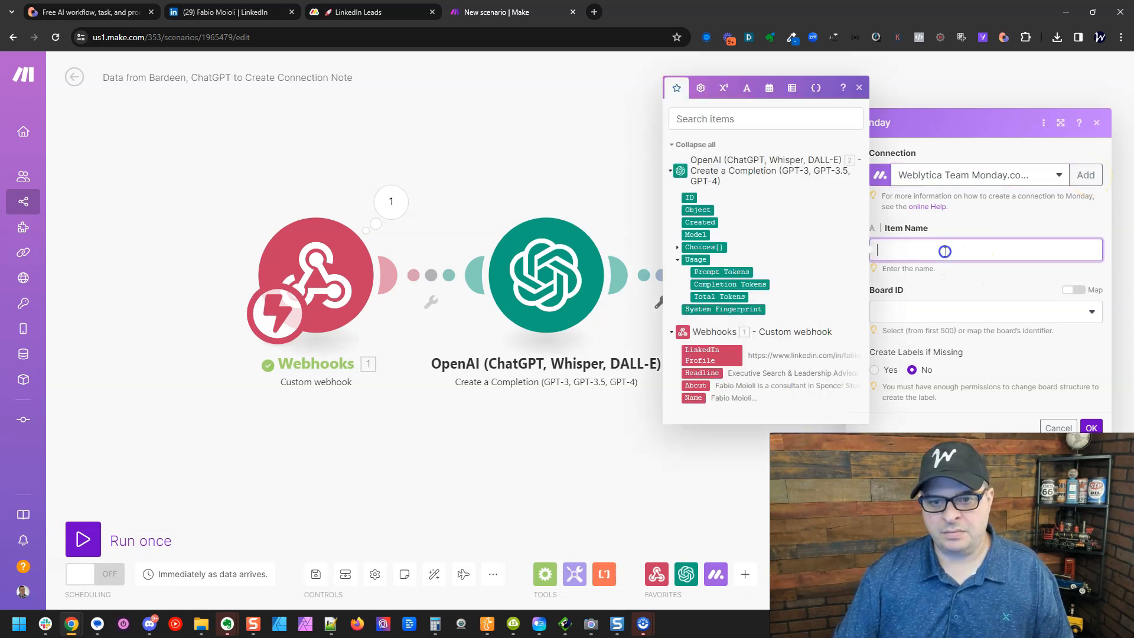
{"action": "left_click", "coordinate": [692, 398]}
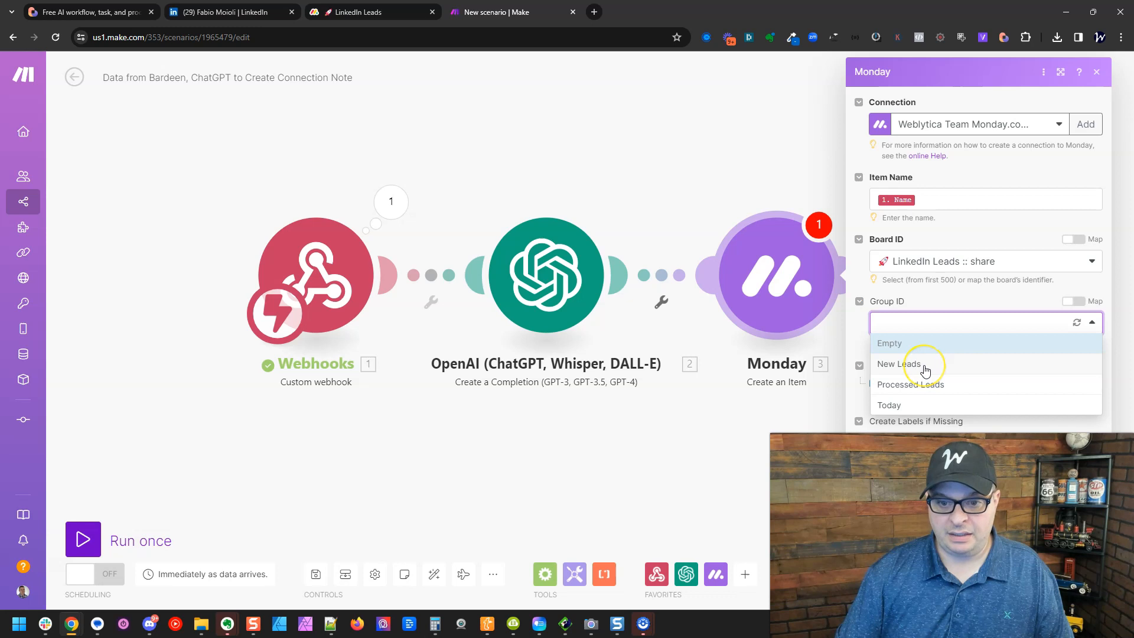
{"action": "left_click", "coordinate": [897, 364]}
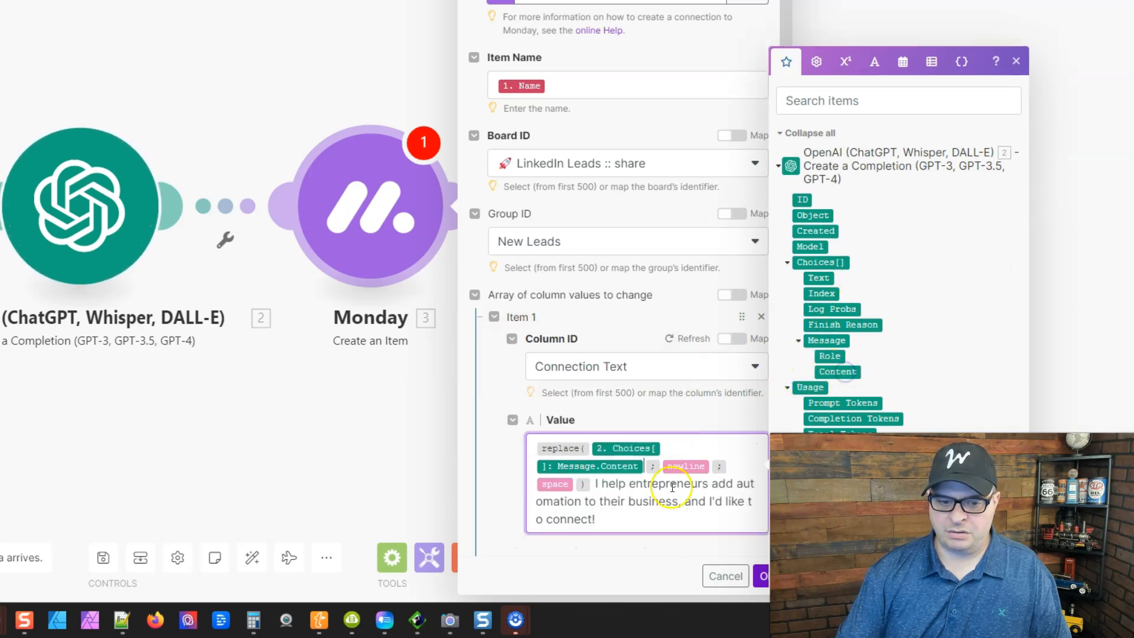
{"action": "mouse_move", "coordinate": [686, 466]}
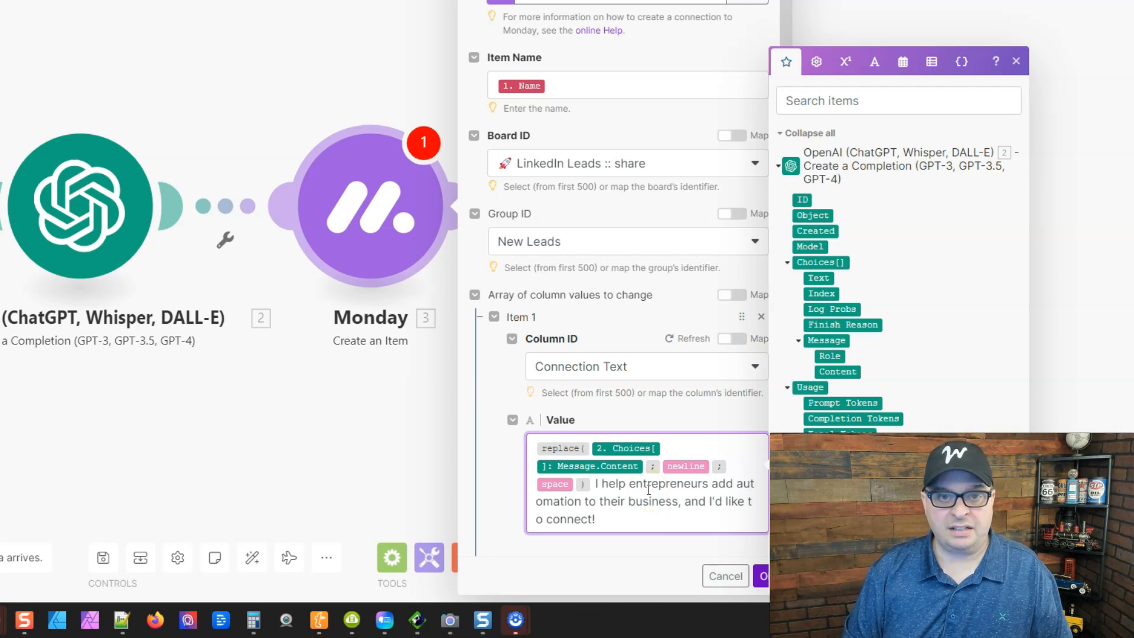
Step: Add a Status column value labelled New Lead
{"action": "scroll", "scroll_direction": "down", "scroll_amount": 3}
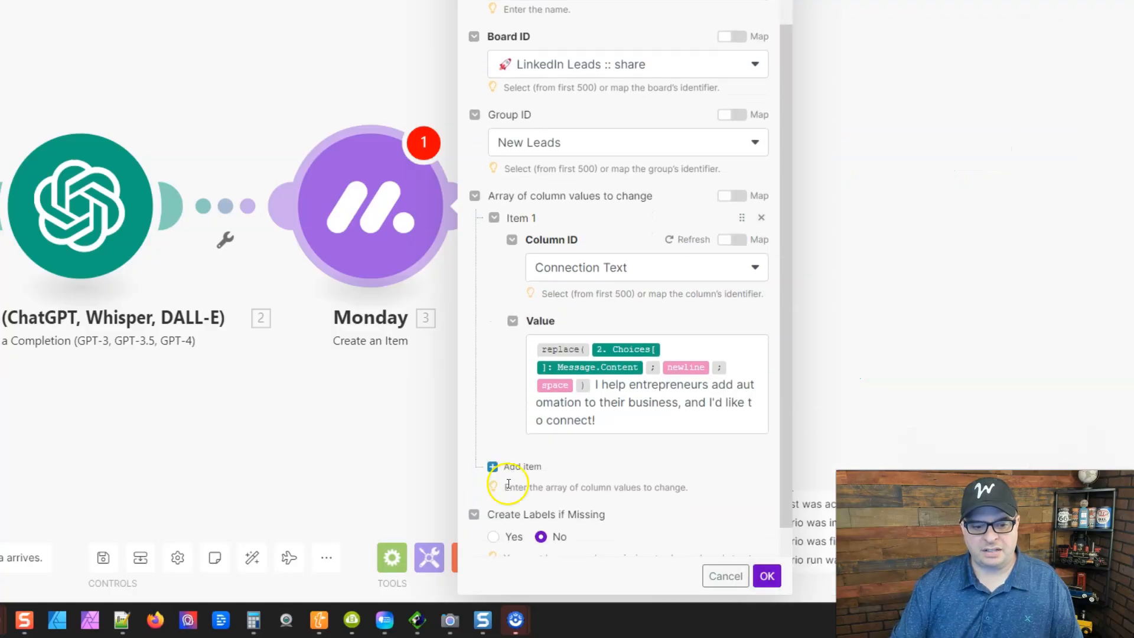
{"action": "left_click", "coordinate": [521, 466]}
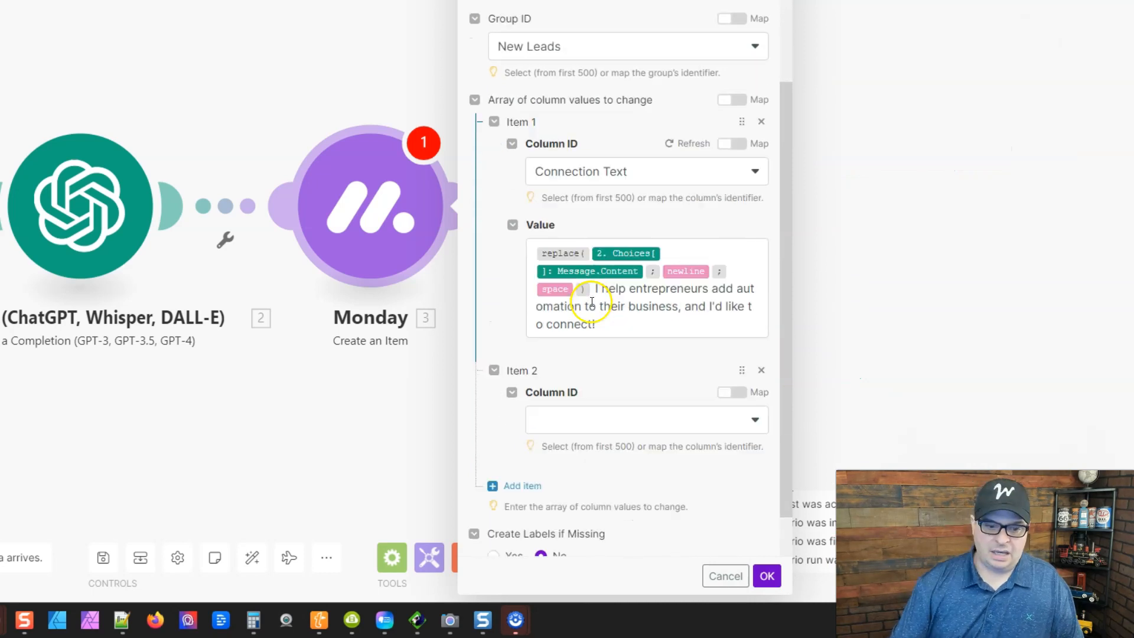
{"action": "left_click", "coordinate": [644, 419]}
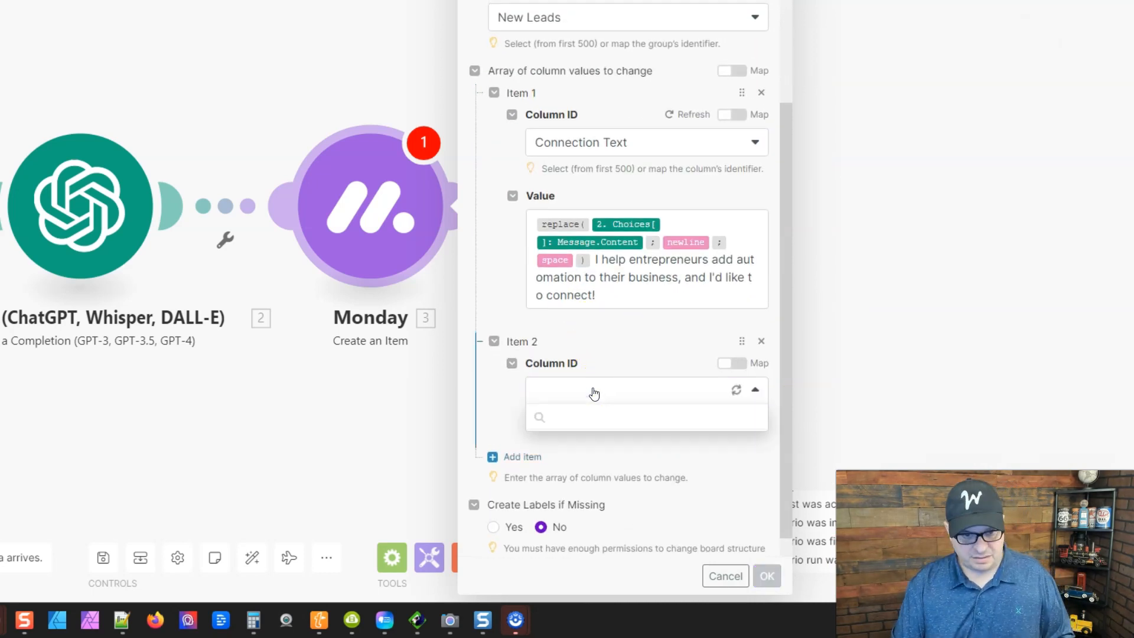
{"action": "left_click", "coordinate": [644, 390]}
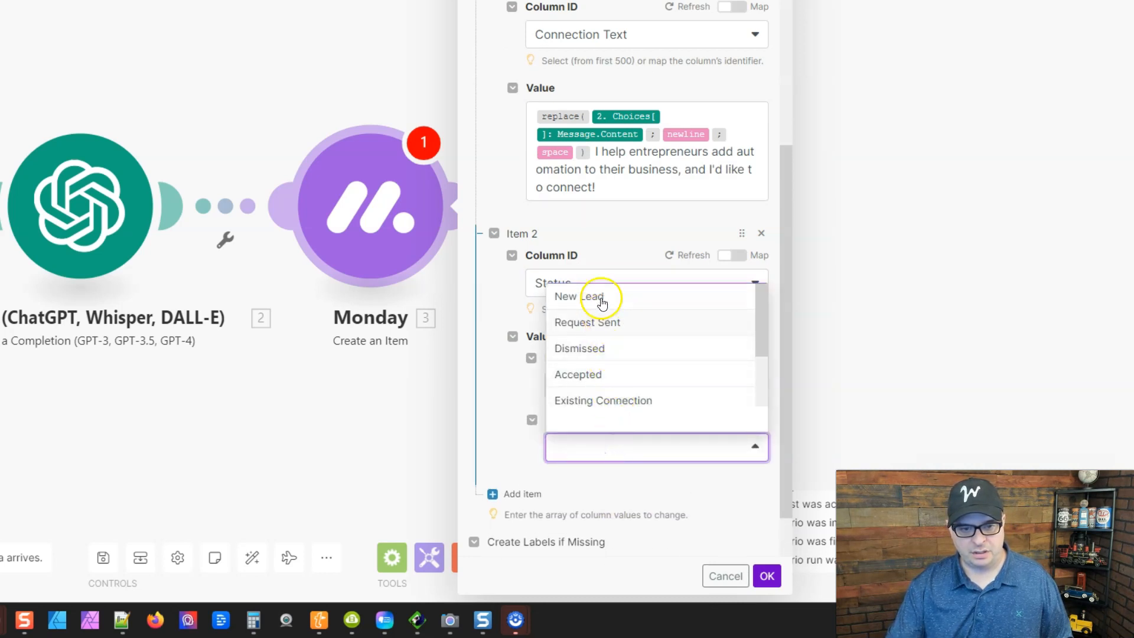
{"action": "left_click", "coordinate": [577, 296]}
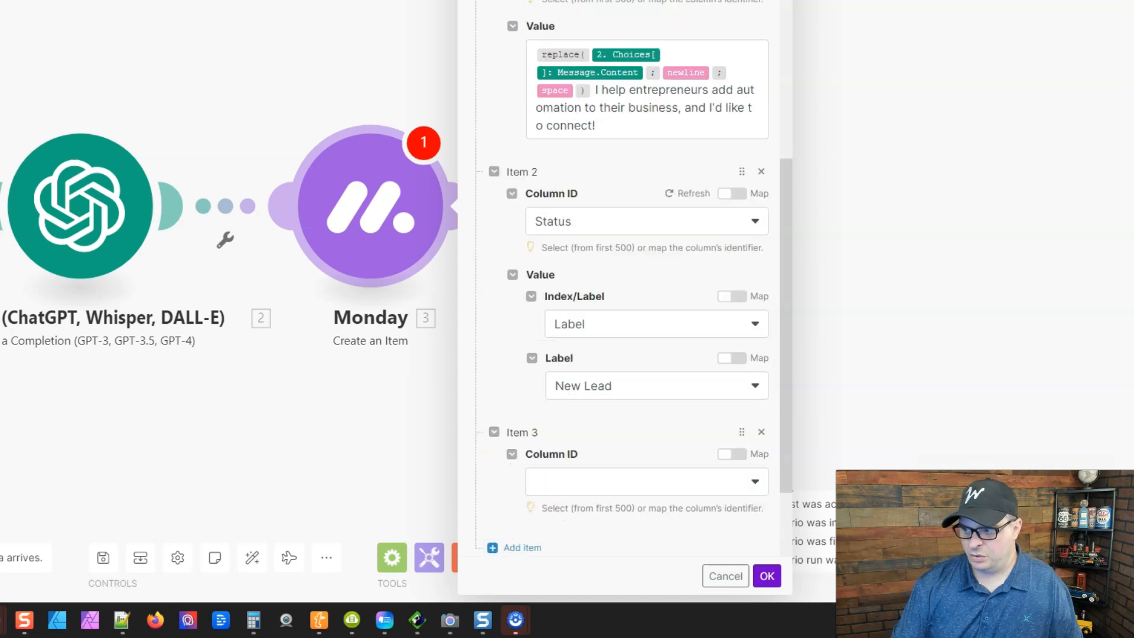
Step: Add Full Intro Text from Headline and About plus a Source label, and confirm the module
{"action": "left_click", "coordinate": [642, 481]}
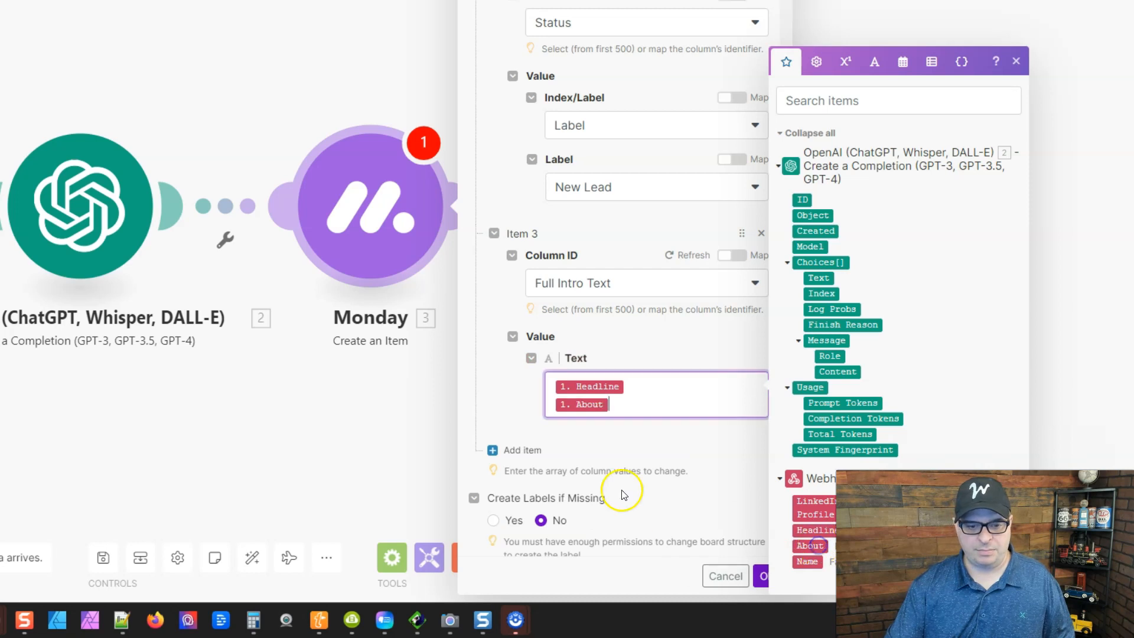
{"action": "left_click", "coordinate": [521, 448]}
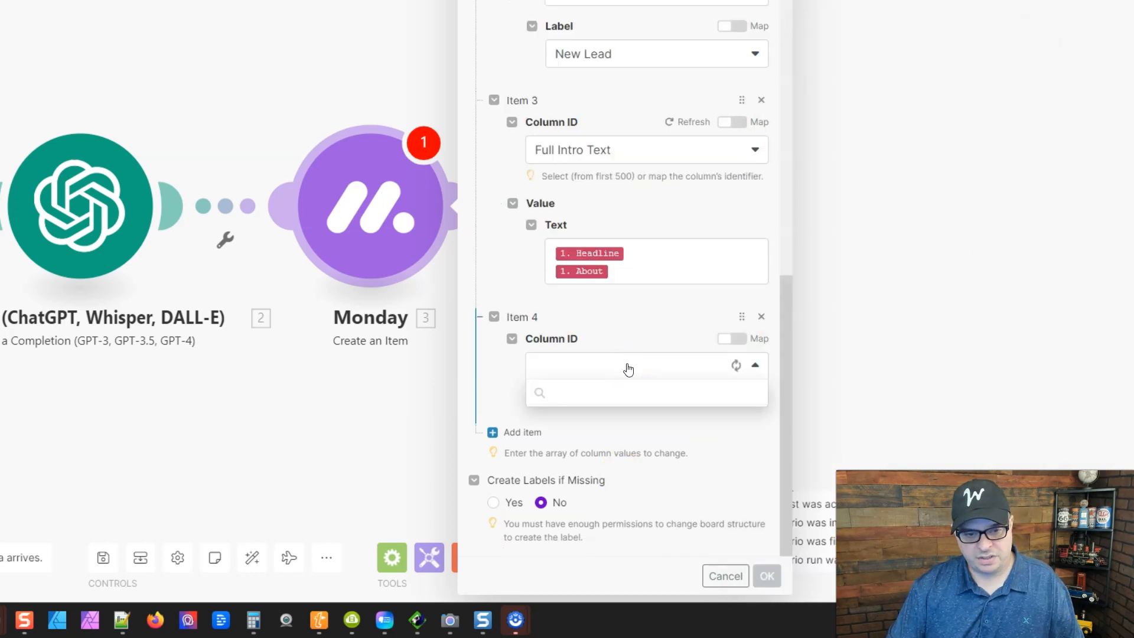
{"action": "left_click", "coordinate": [629, 365]}
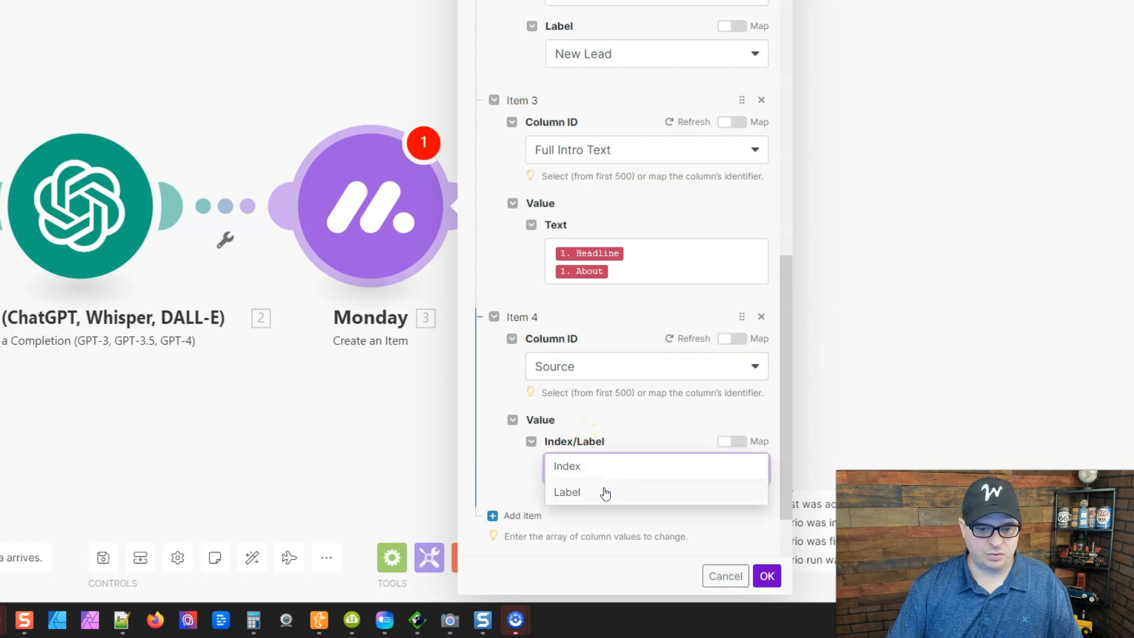
{"action": "left_click", "coordinate": [567, 493]}
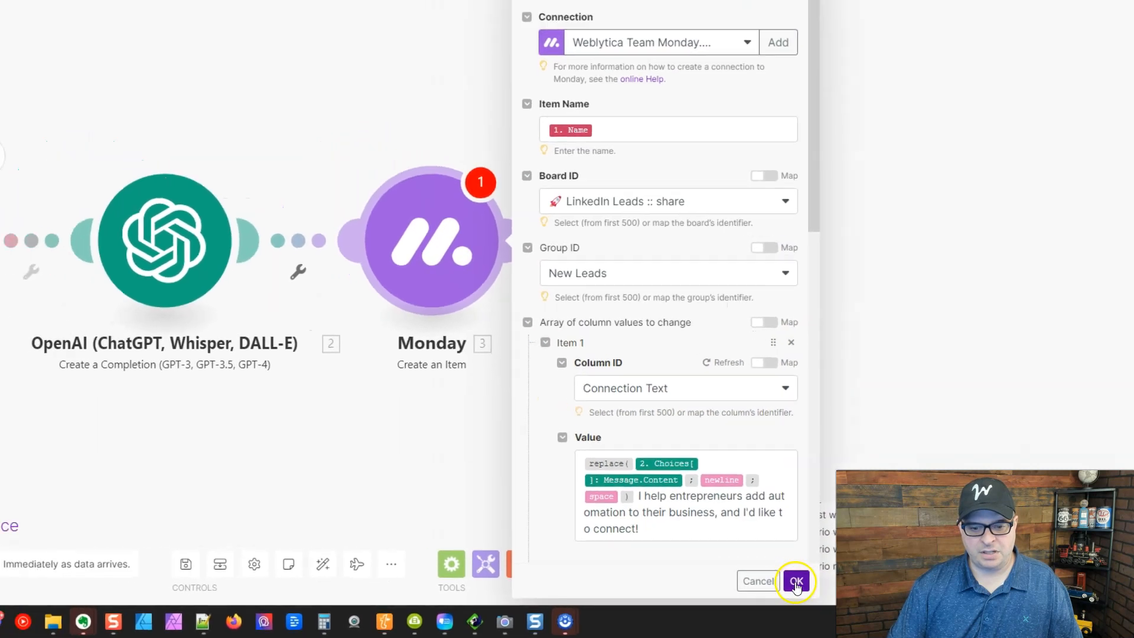
{"action": "left_click", "coordinate": [796, 581]}
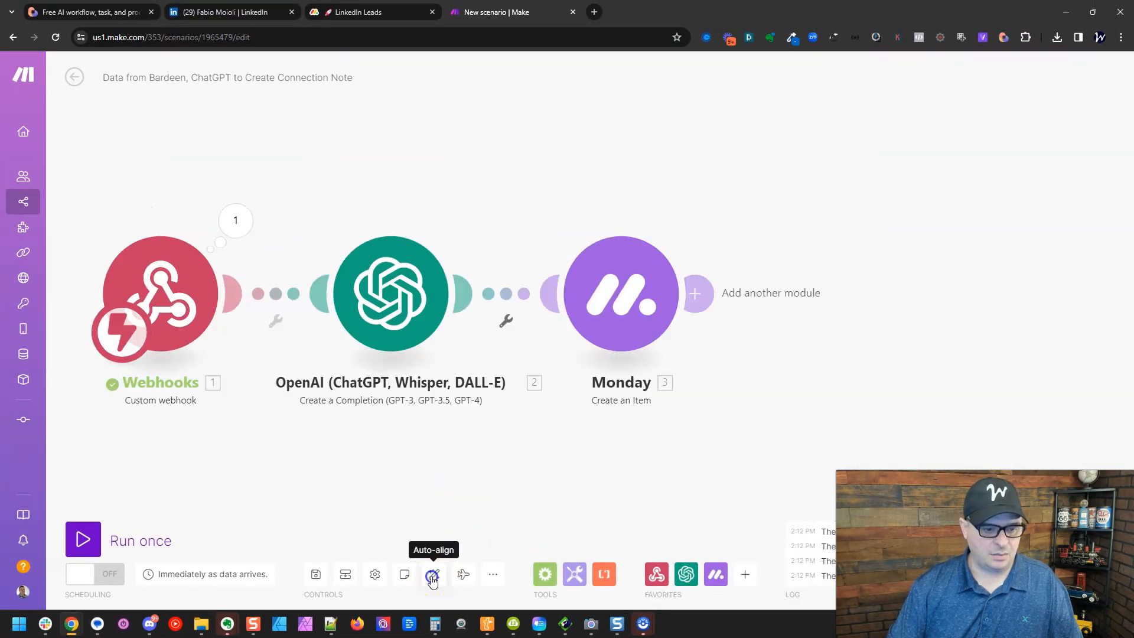
Step: Auto-align the scenario's modules and save the scenario
{"action": "left_click", "coordinate": [433, 574]}
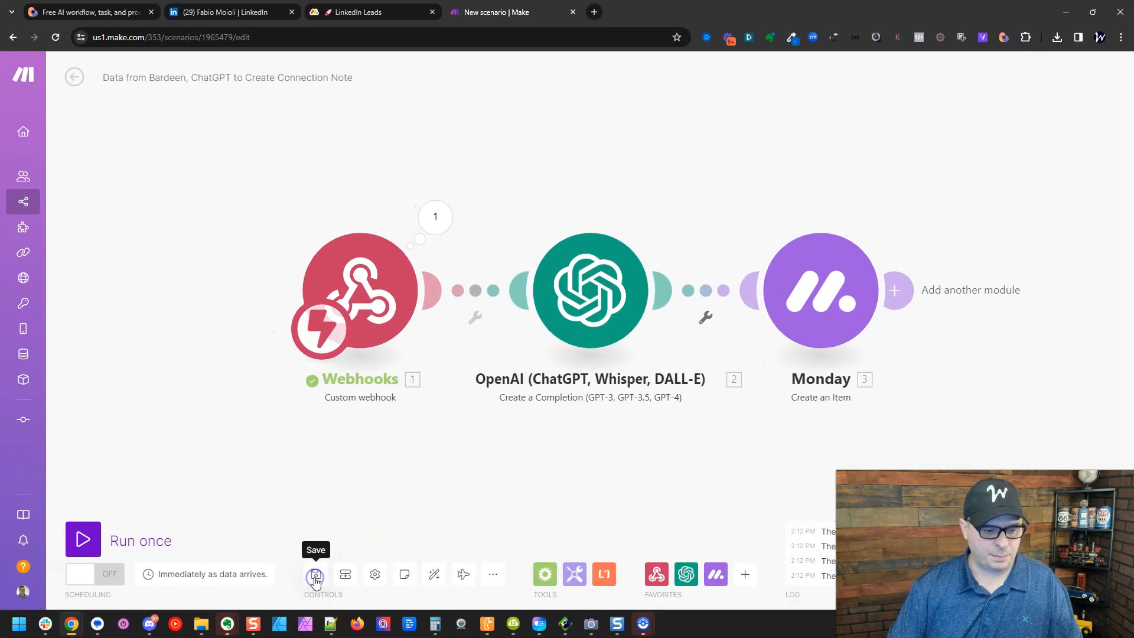
{"action": "left_click", "coordinate": [232, 12]}
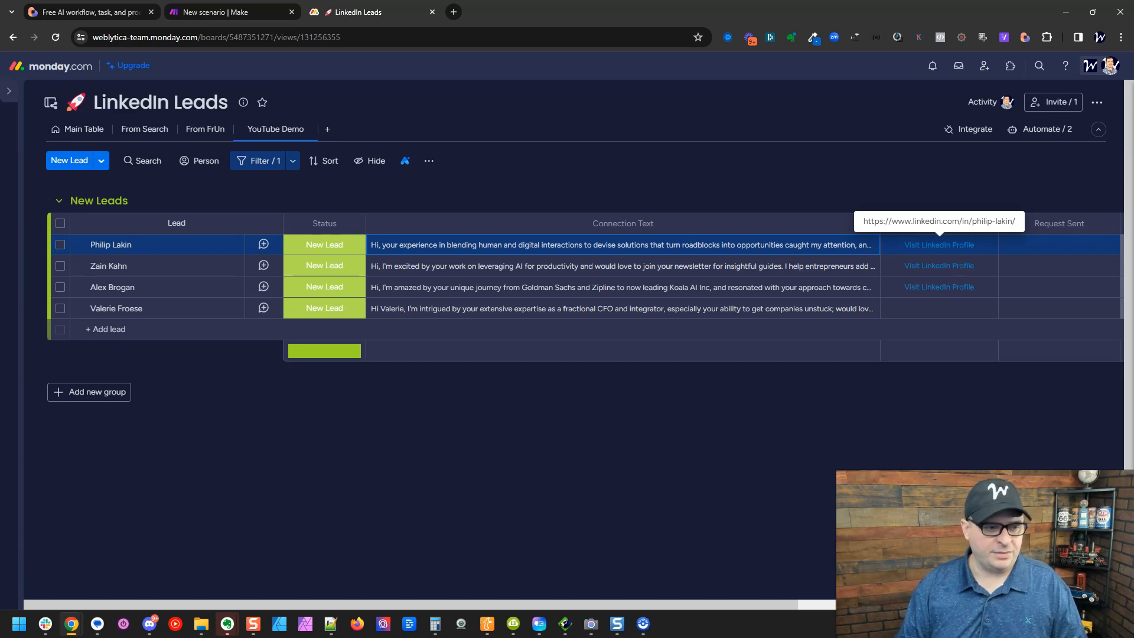
{"action": "mouse_move", "coordinate": [534, 88]}
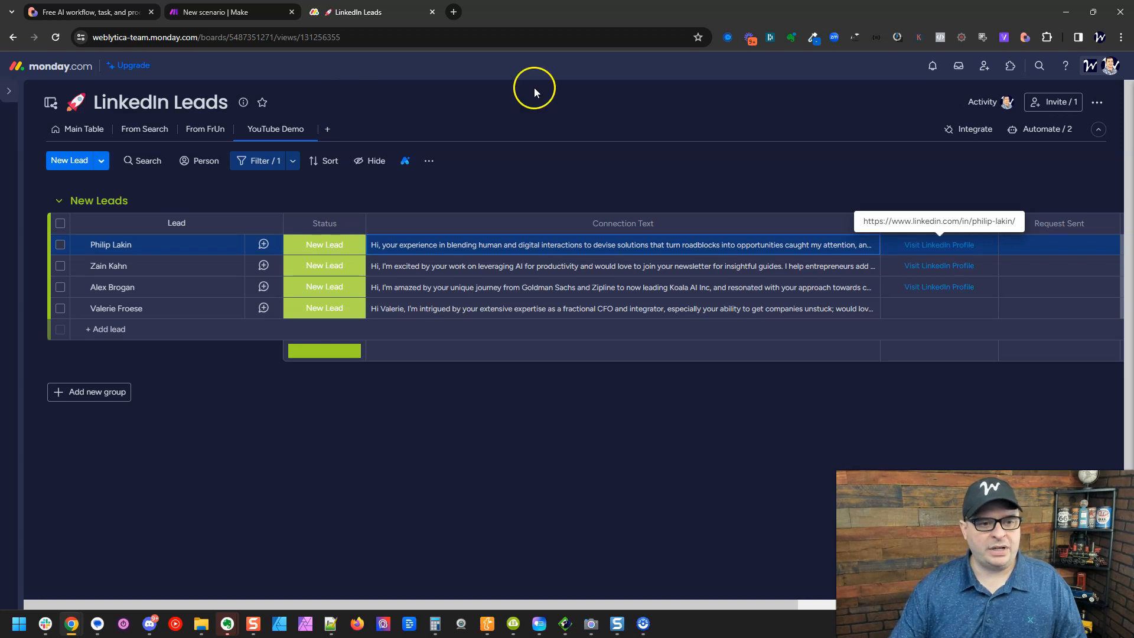
{"action": "right_click", "coordinate": [537, 244]}
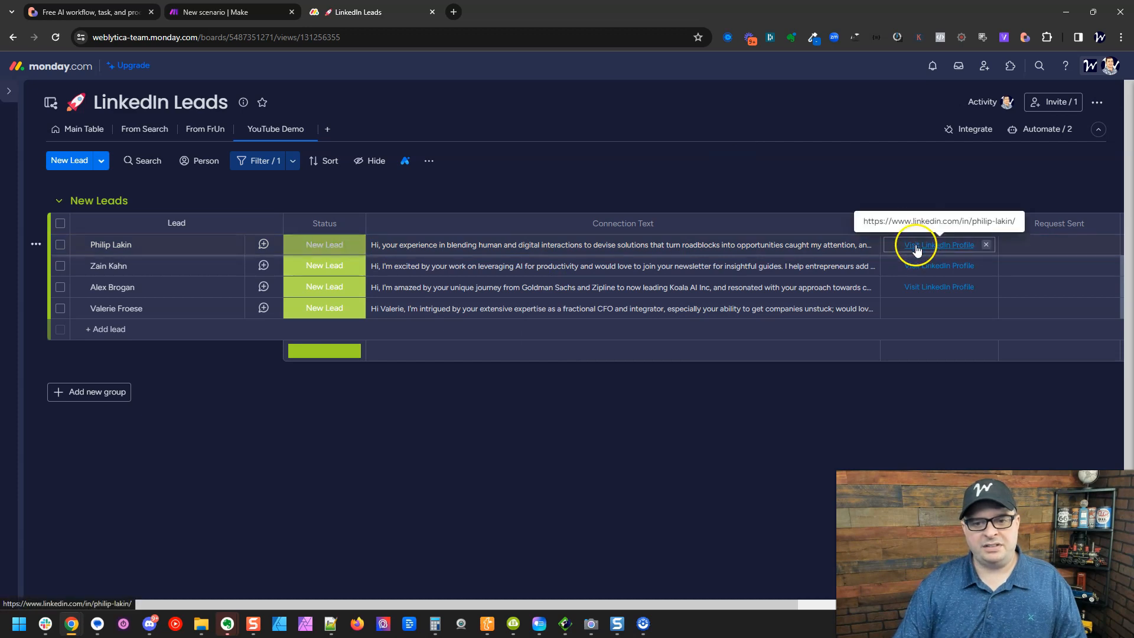
{"action": "left_click", "coordinate": [937, 245]}
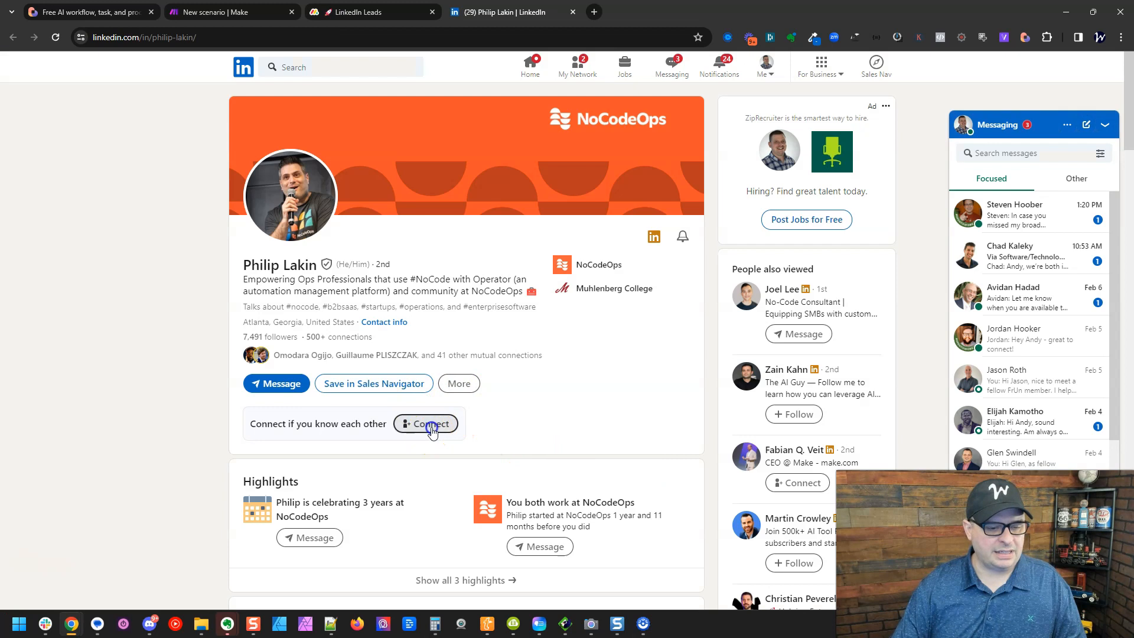
{"action": "left_click", "coordinate": [426, 423]}
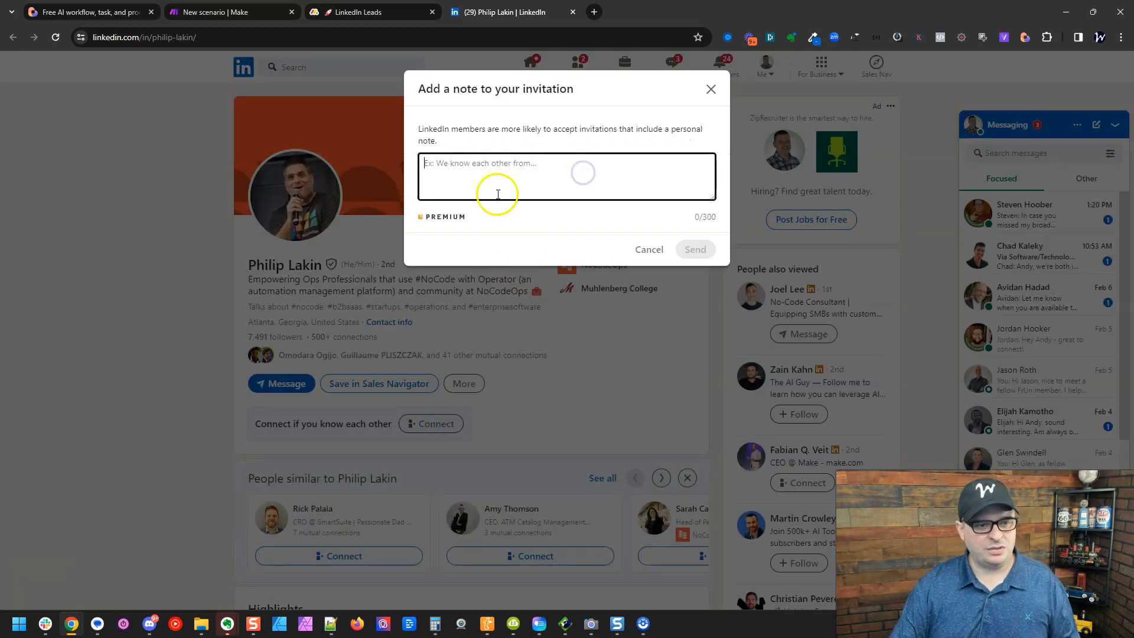
{"action": "type", "text": "Hi, your experience in blending human and digital interactions to devise solutions that turn roadblocks into opportunities caught my attention, and your work at NoCodeOps truly reflects your passion and specialty. I help entrepreneurs add automation to their business, and I'd like to connect!"}
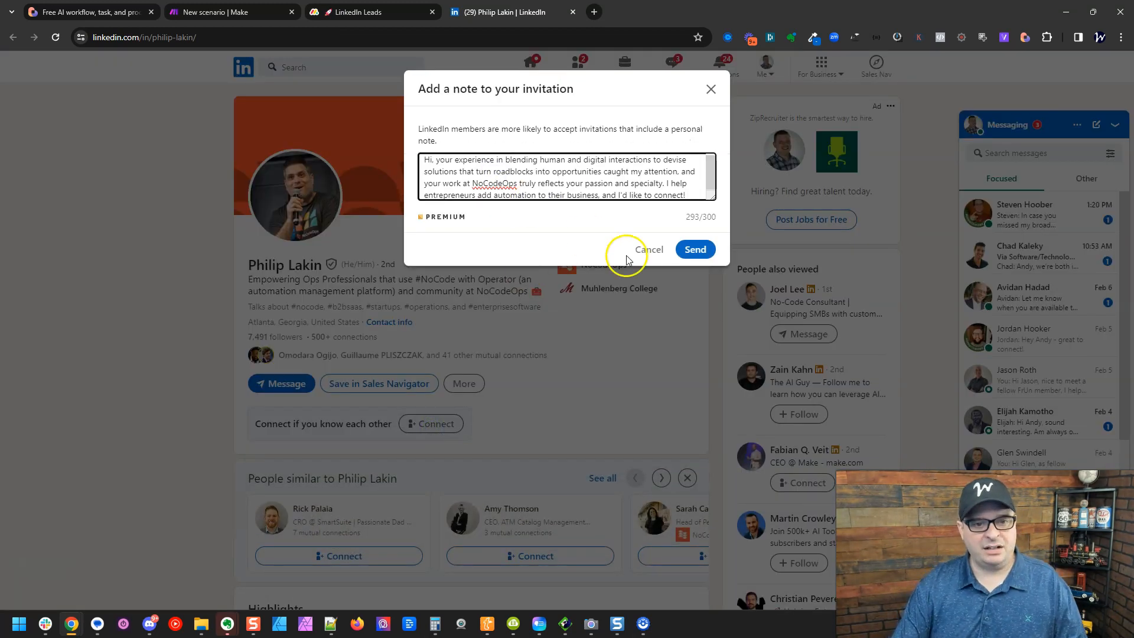
{"action": "mouse_move", "coordinate": [613, 218]}
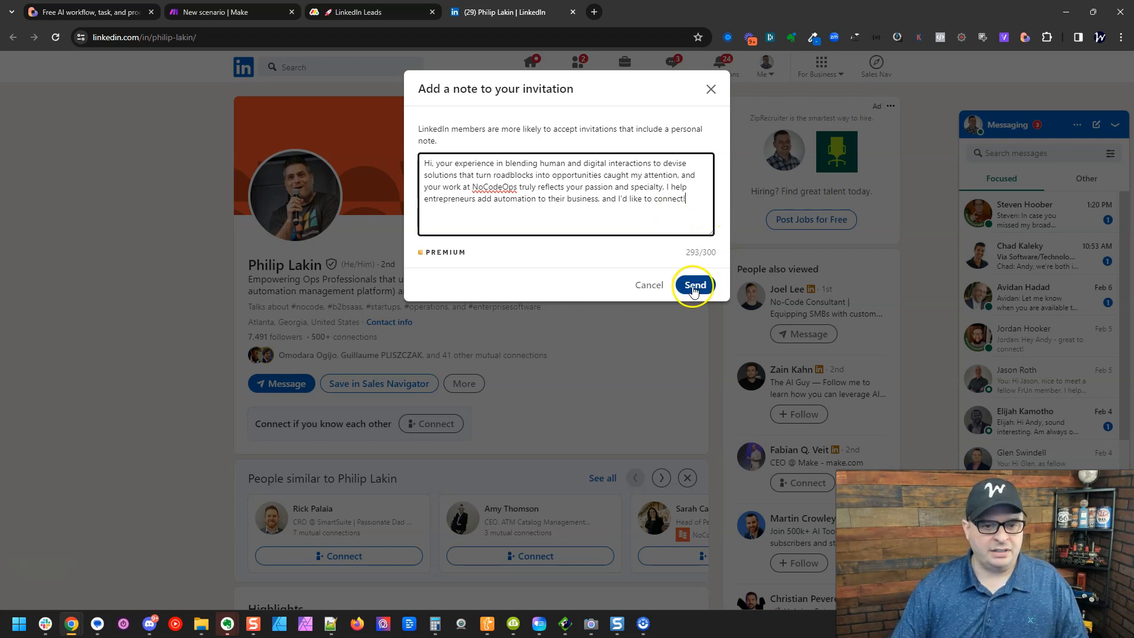
{"action": "left_click", "coordinate": [693, 285]}
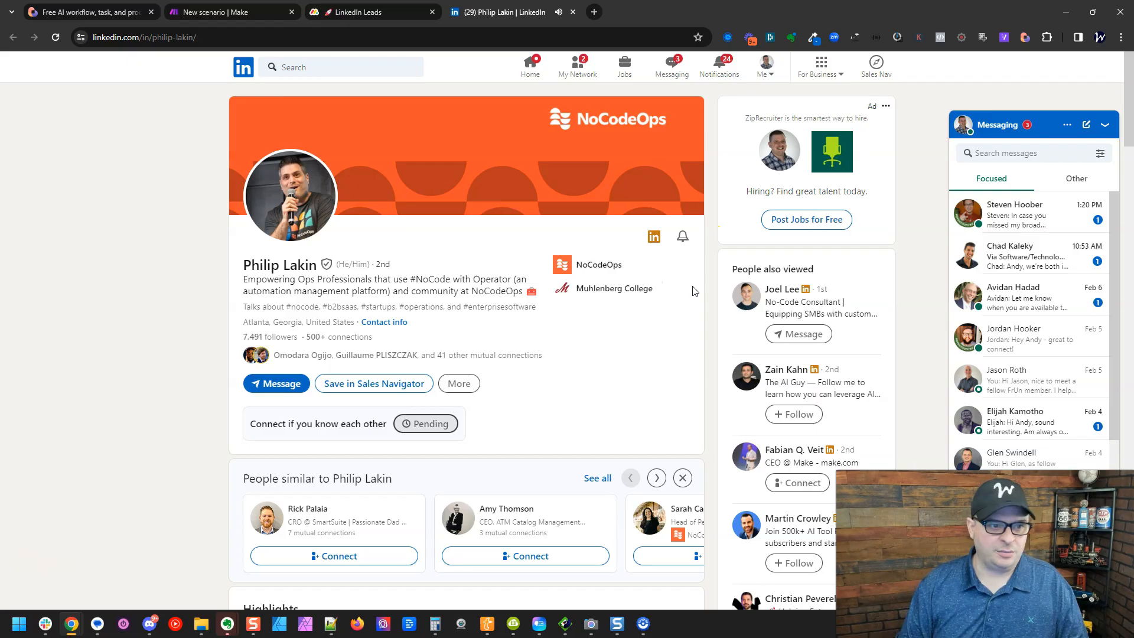